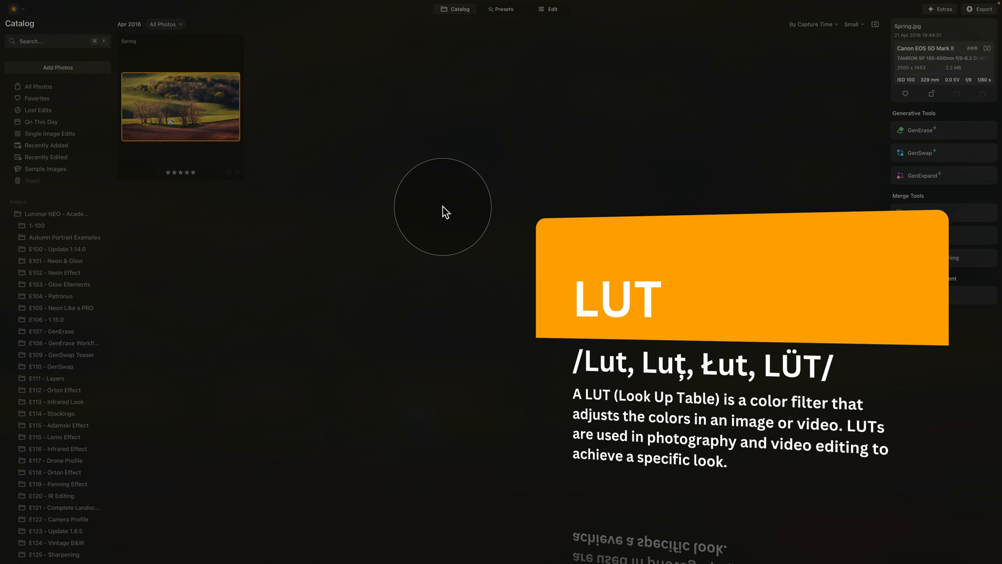
pyautogui.moveTo(35, 486)
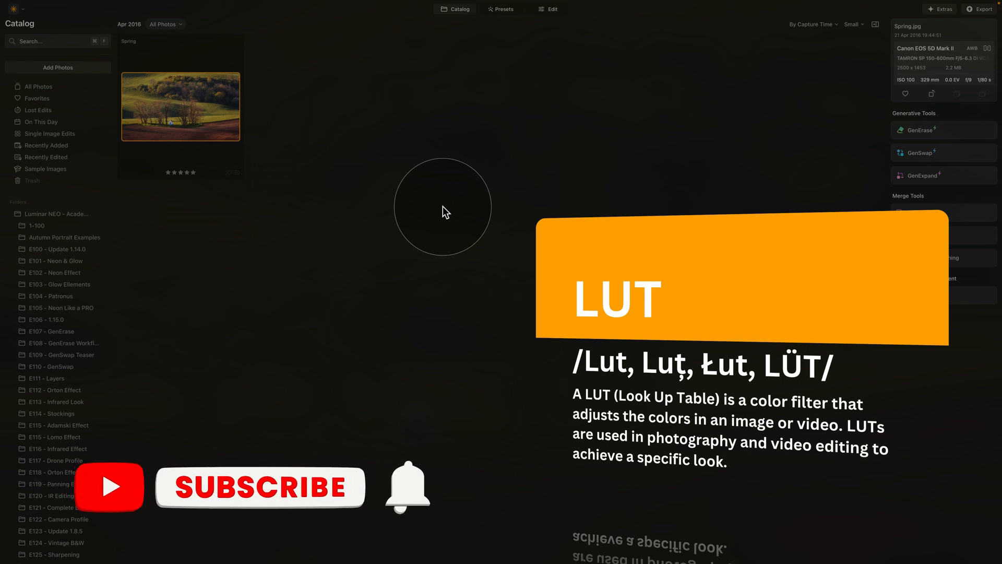
# - Open the Spring photo in Edit and show Mood's Cinematic Toning LUT options
pyautogui.click(259, 487)
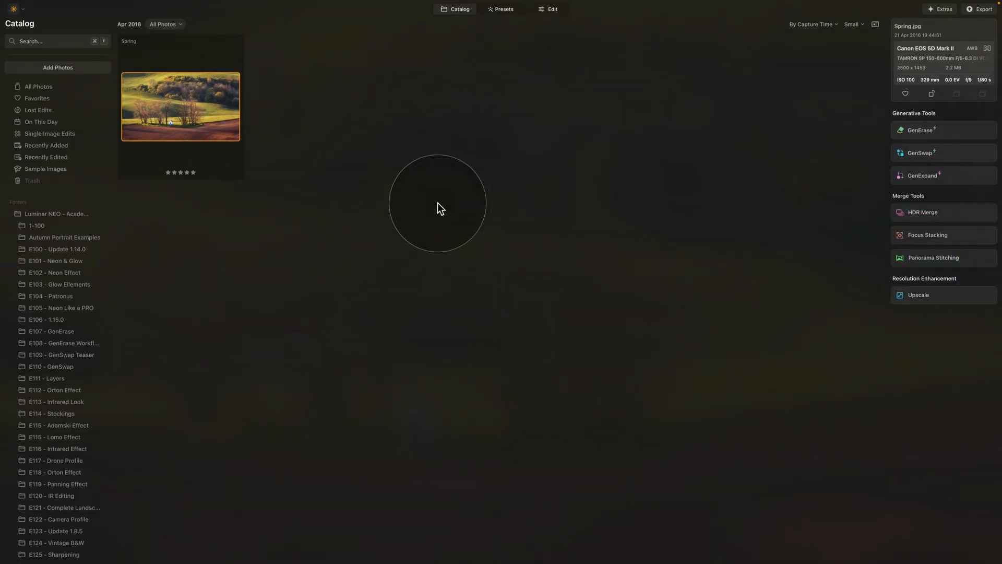
pyautogui.moveTo(537, 114)
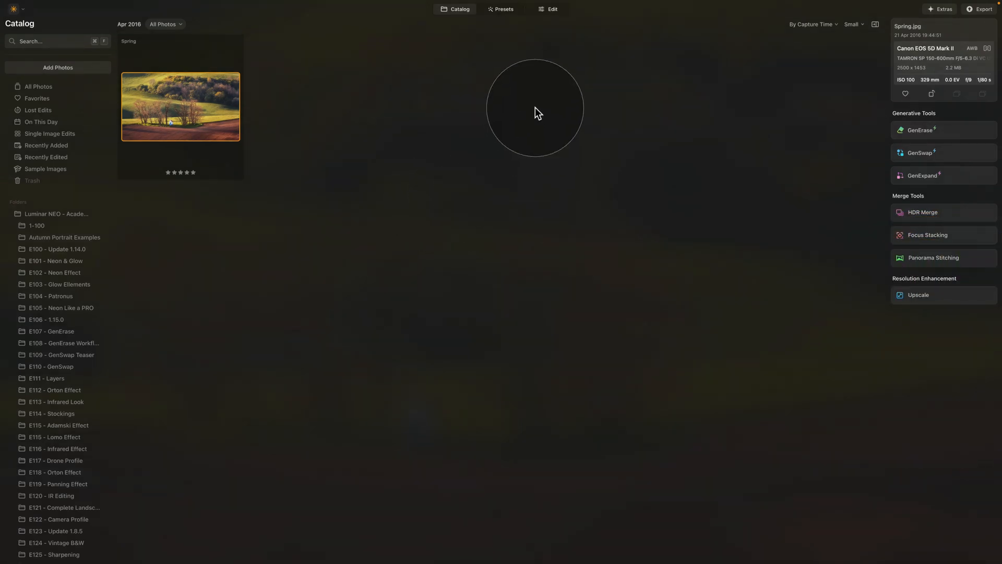
pyautogui.click(552, 9)
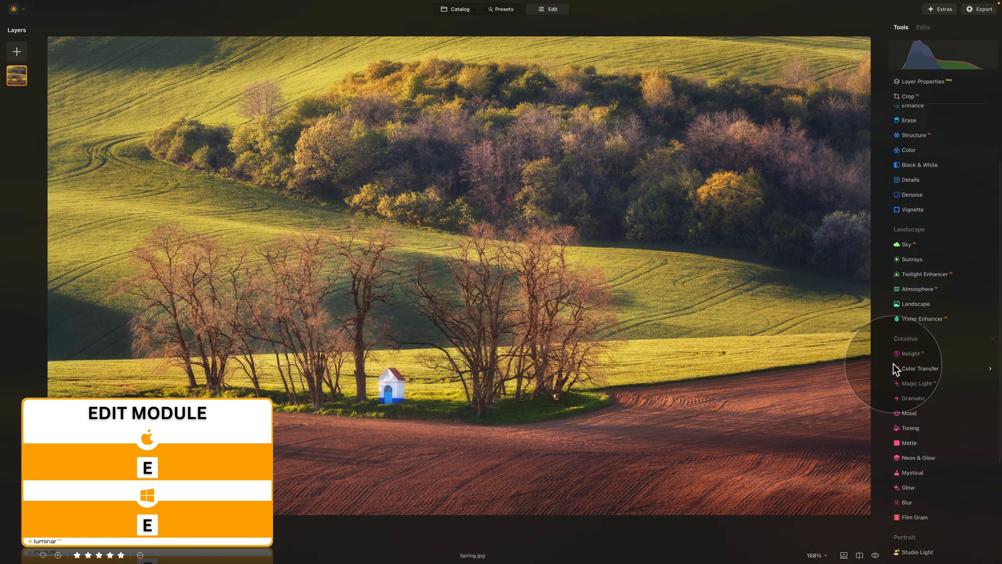
pyautogui.click(908, 377)
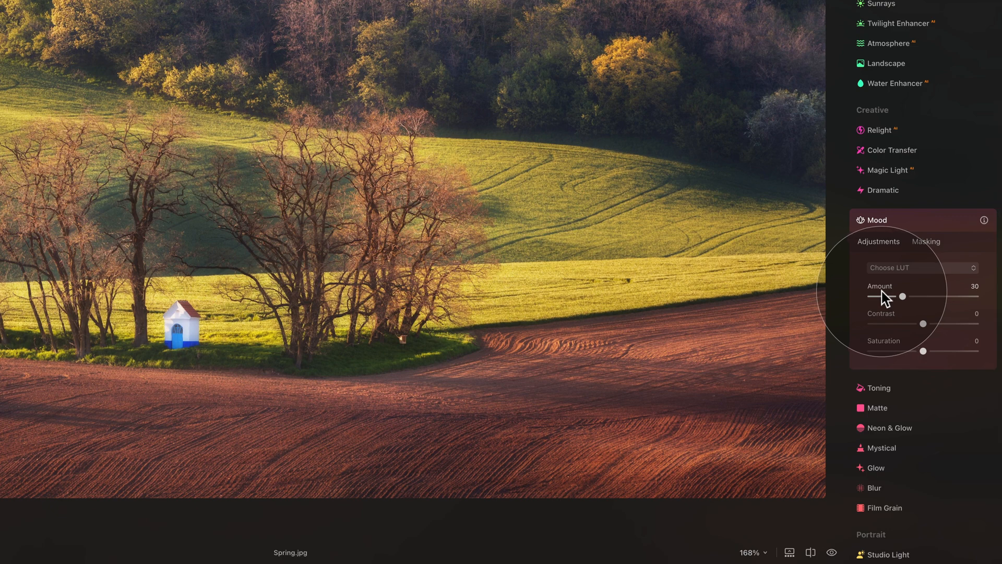
pyautogui.moveTo(901, 283)
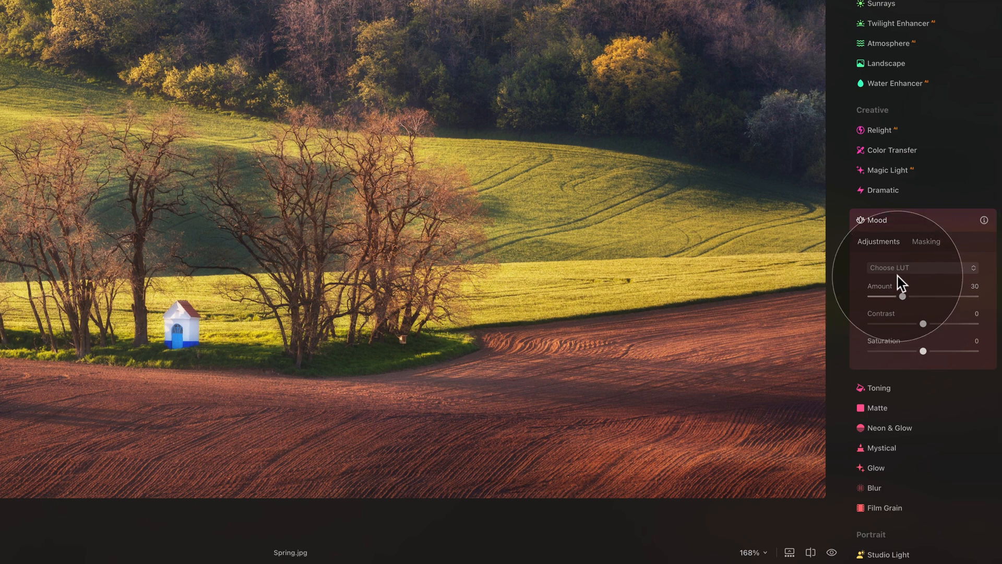
pyautogui.click(919, 267)
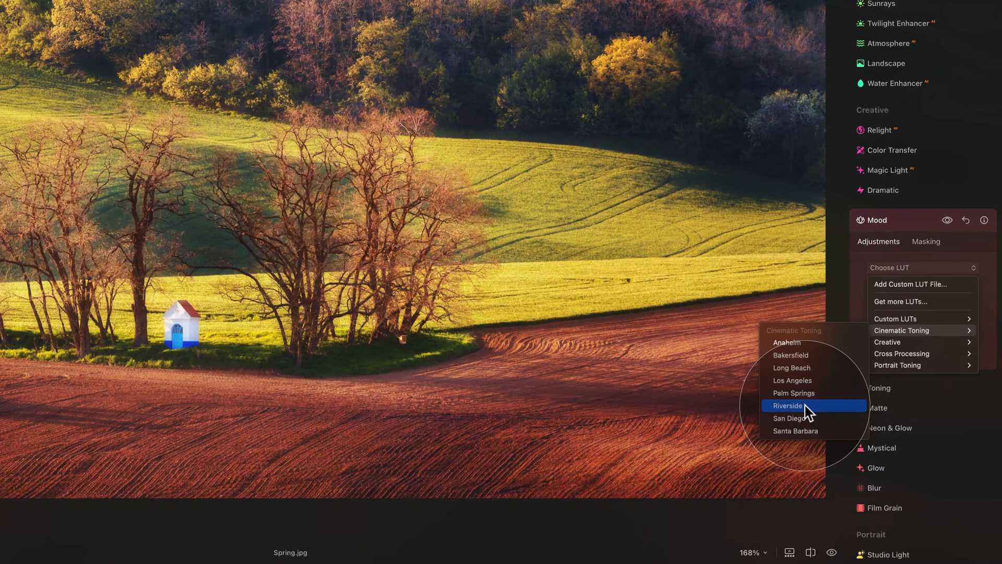
# - Apply the Cinematic Toning Riverside LUT to the spring landscape at amount 41
pyautogui.click(787, 405)
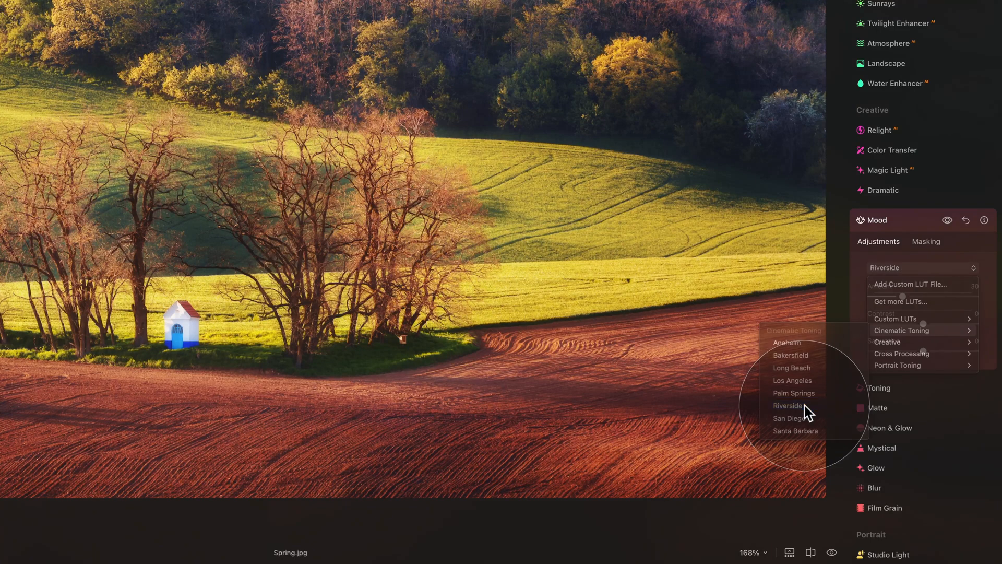
pyautogui.click(788, 405)
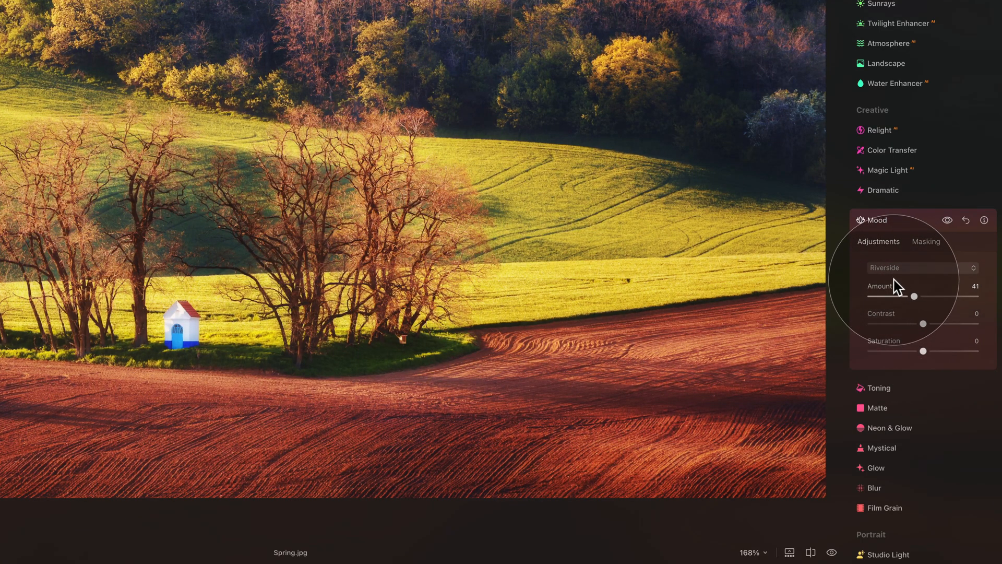
pyautogui.moveTo(891, 281)
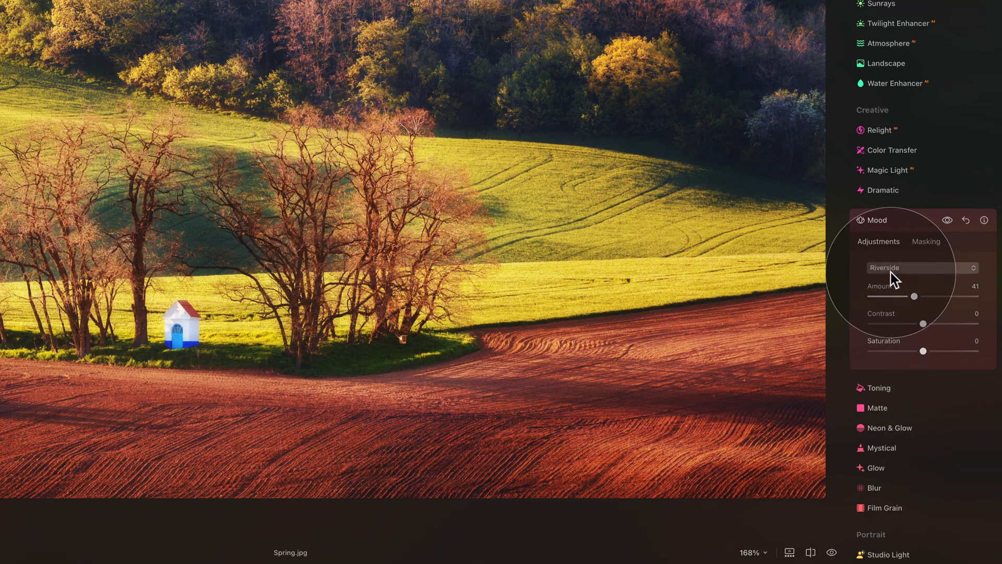
pyautogui.moveTo(974, 249)
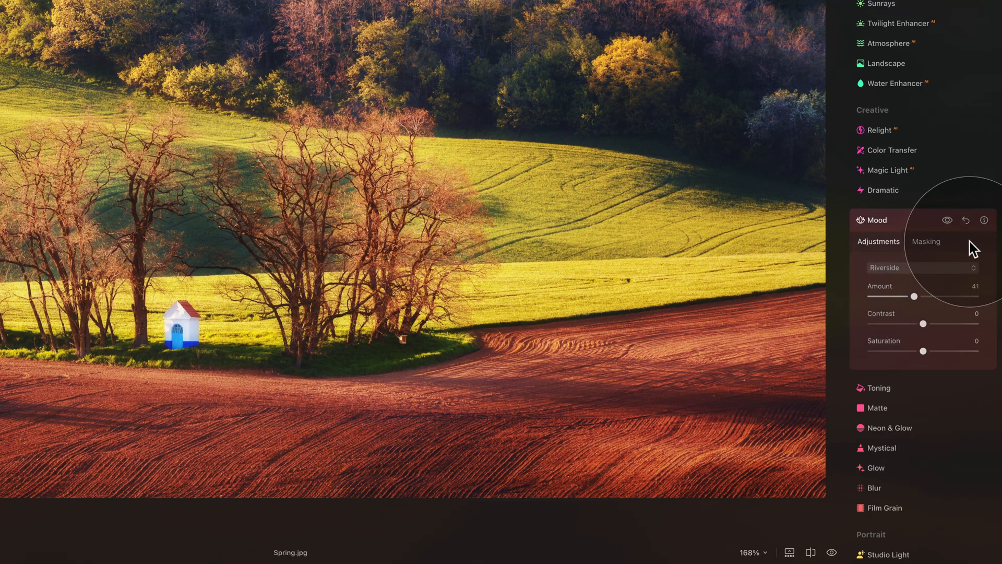
pyautogui.moveTo(558, 127)
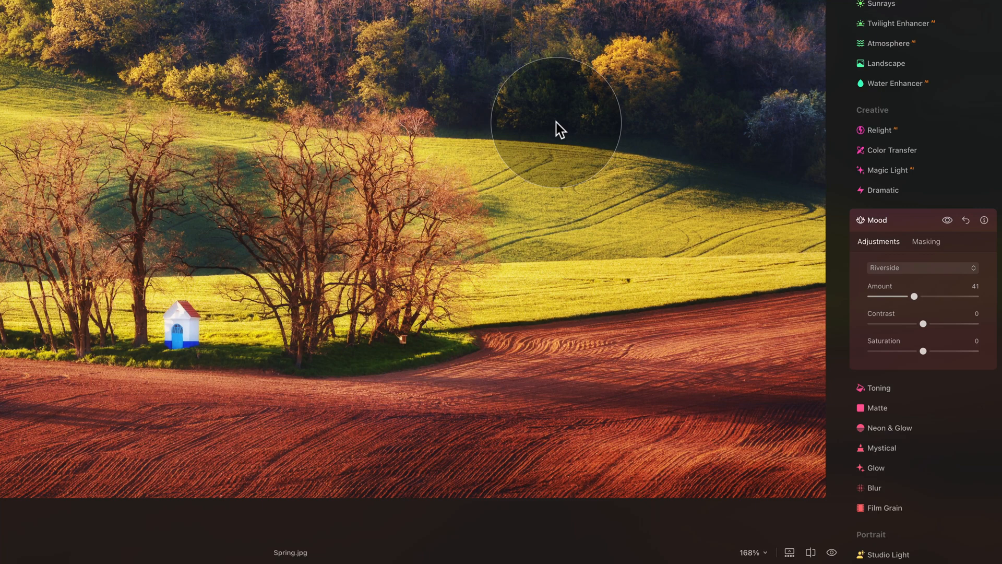
pyautogui.moveTo(915, 271)
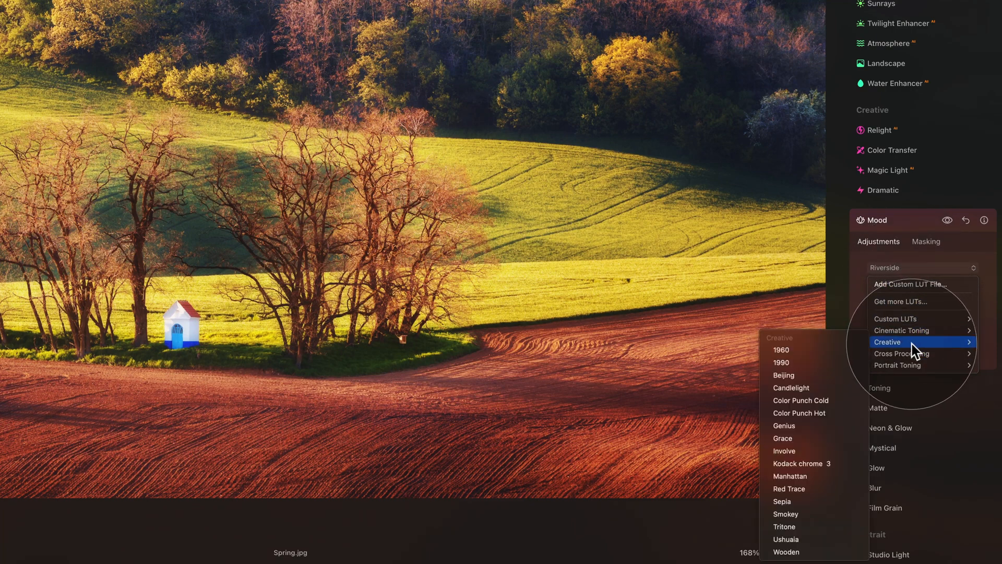
pyautogui.moveTo(920, 319)
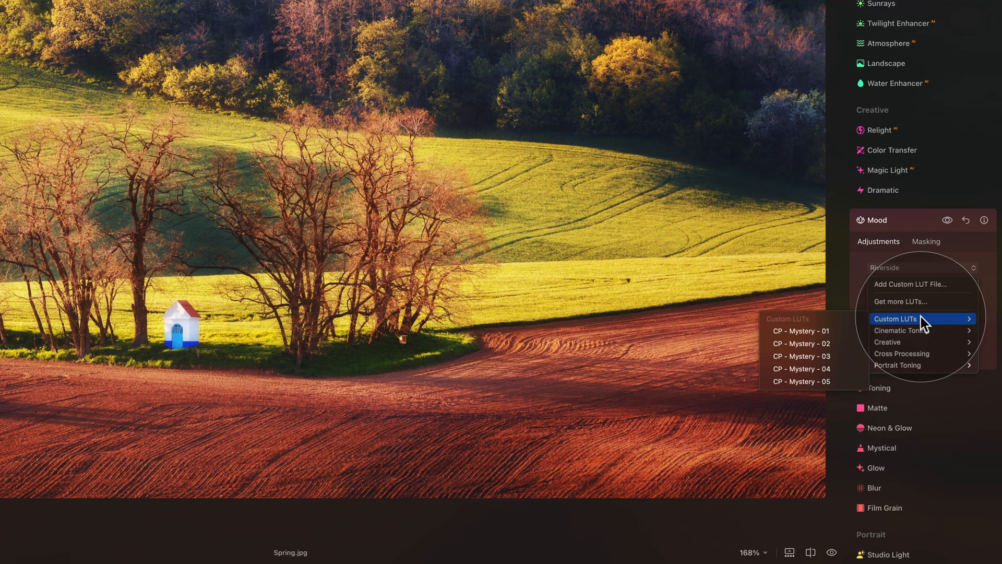
pyautogui.moveTo(948, 284)
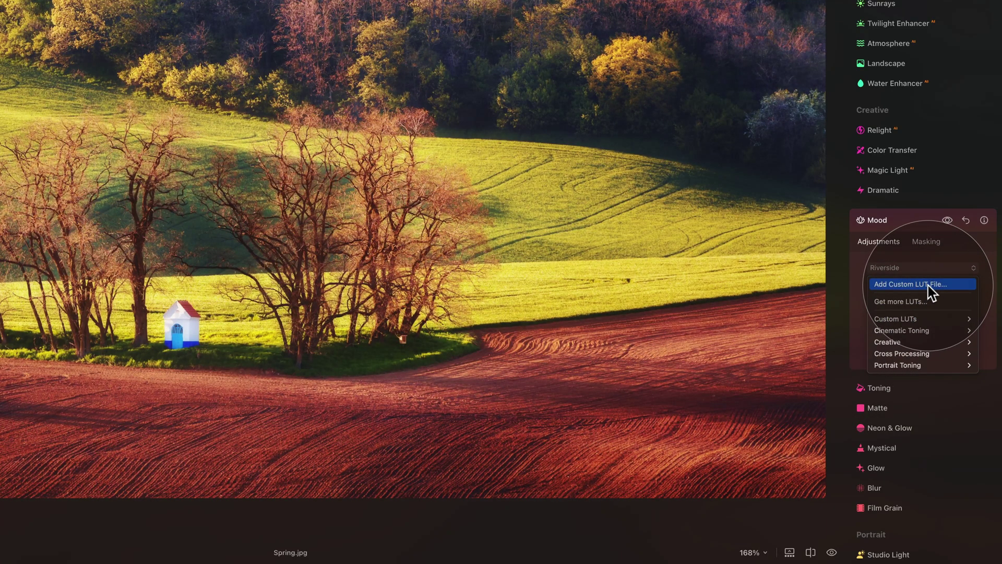
# - Import every .cube file in One Folder through the Add Custom LUT File dialog
pyautogui.click(911, 284)
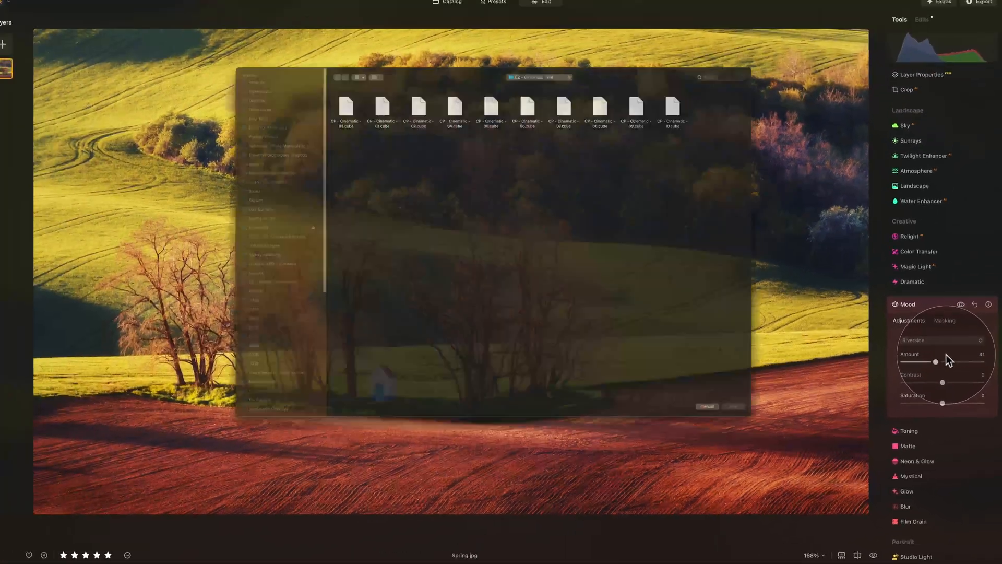
pyautogui.click(538, 76)
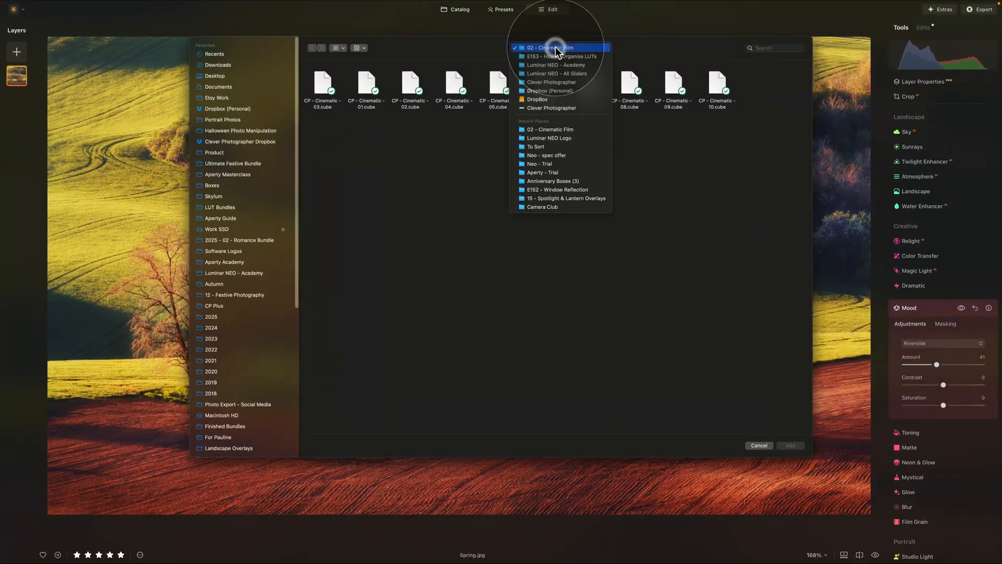
pyautogui.click(561, 56)
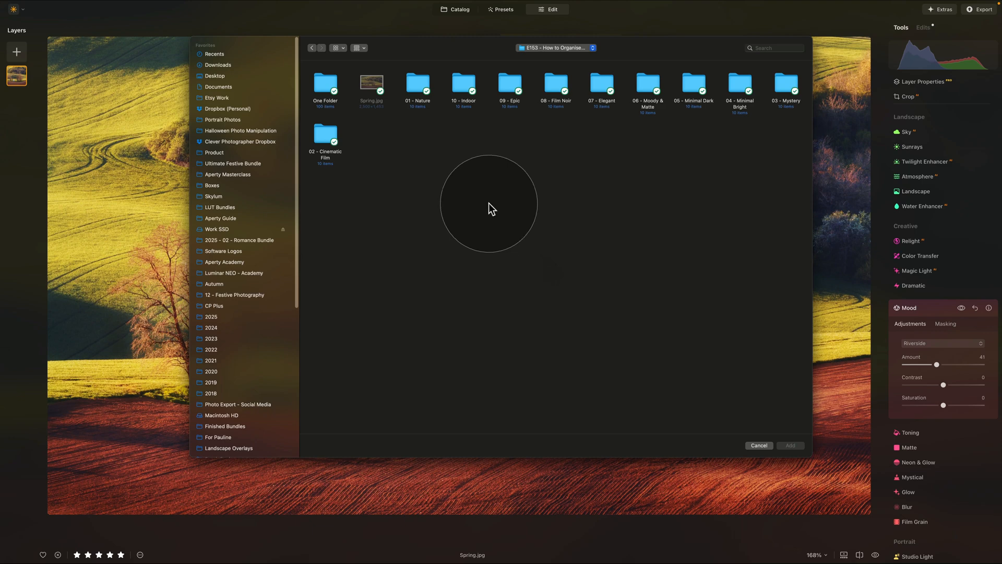
pyautogui.moveTo(458, 189)
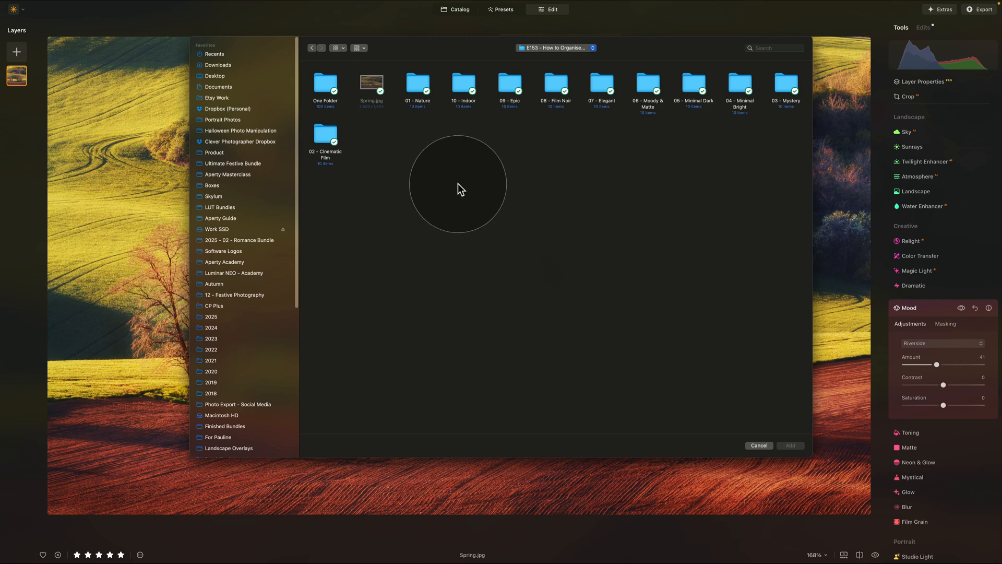
pyautogui.moveTo(487, 167)
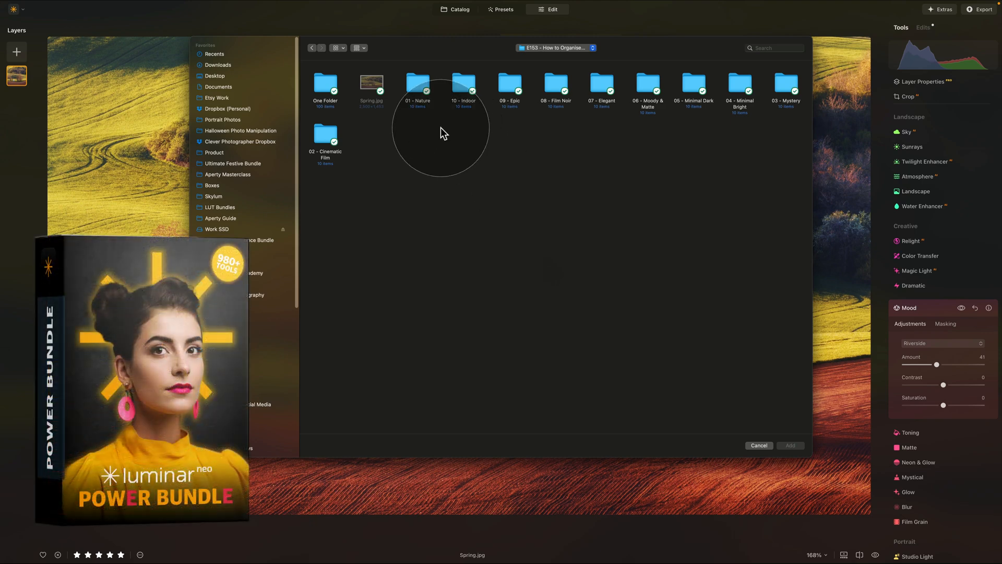
pyautogui.moveTo(445, 155)
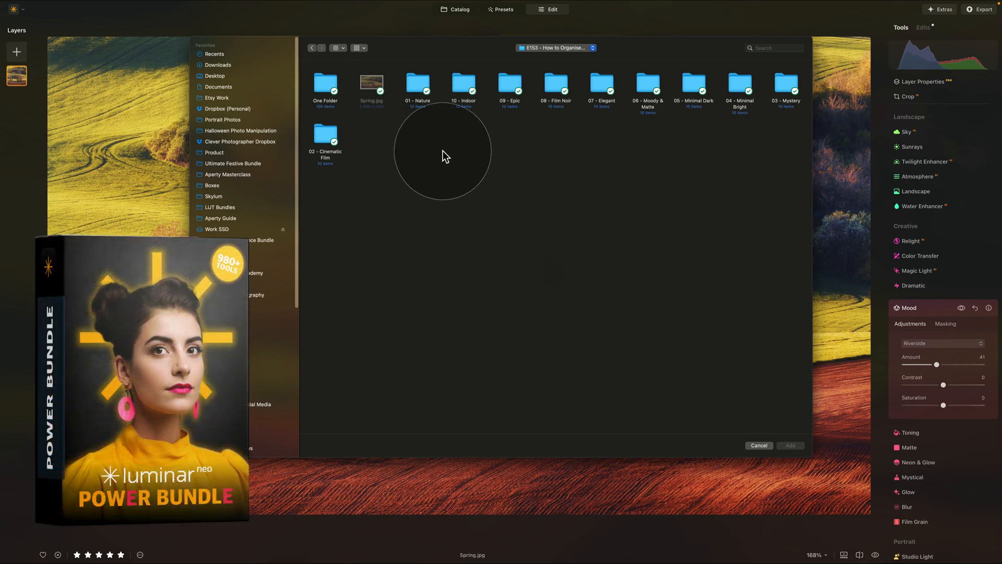
pyautogui.moveTo(414, 139)
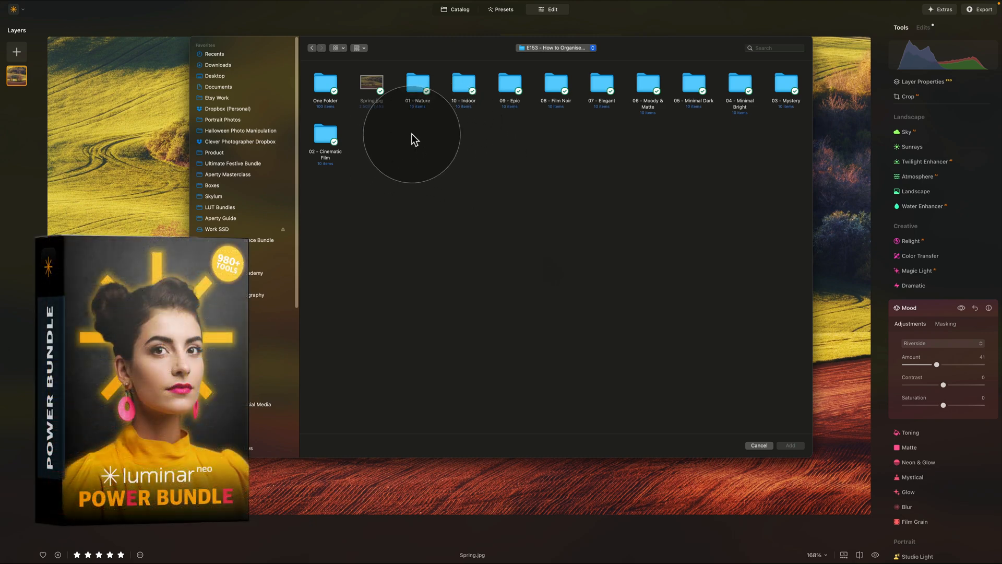
pyautogui.click(463, 86)
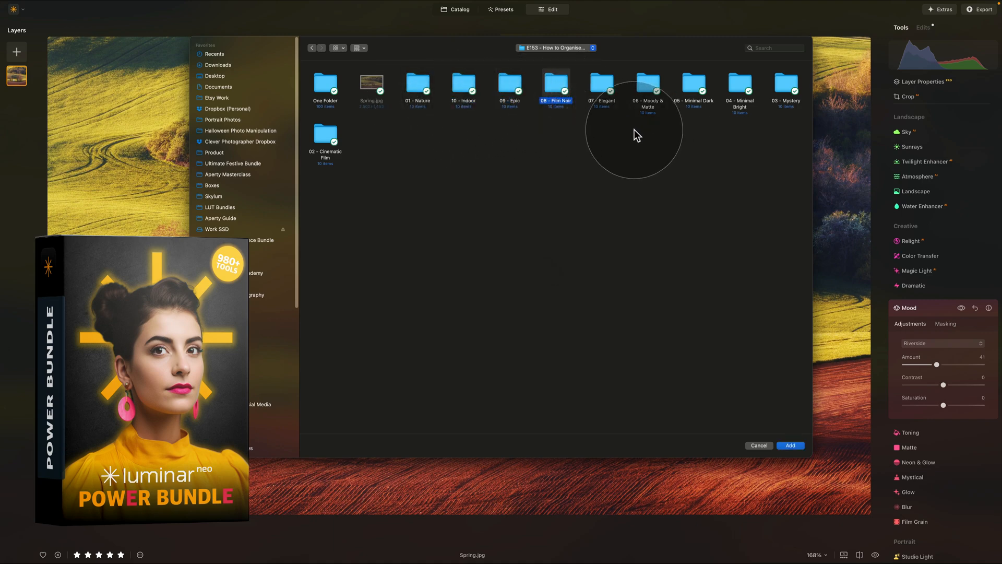
pyautogui.moveTo(342, 102)
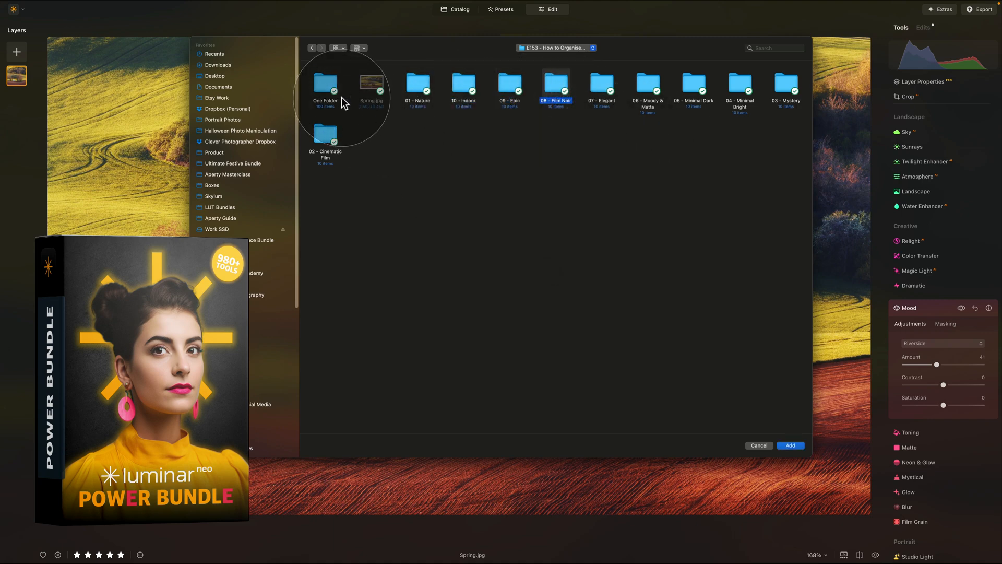
pyautogui.doubleClick(325, 86)
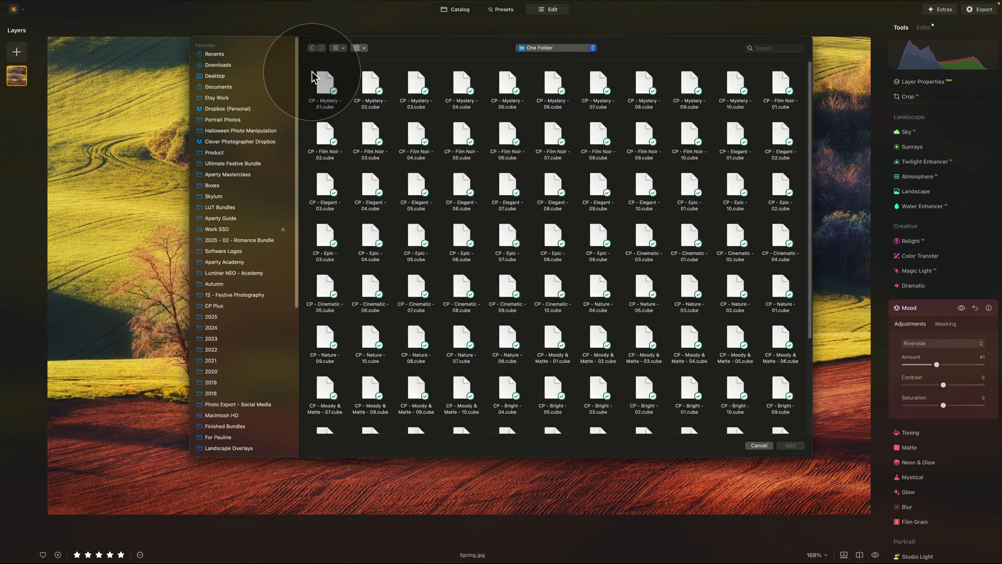
pyautogui.scroll(-3)
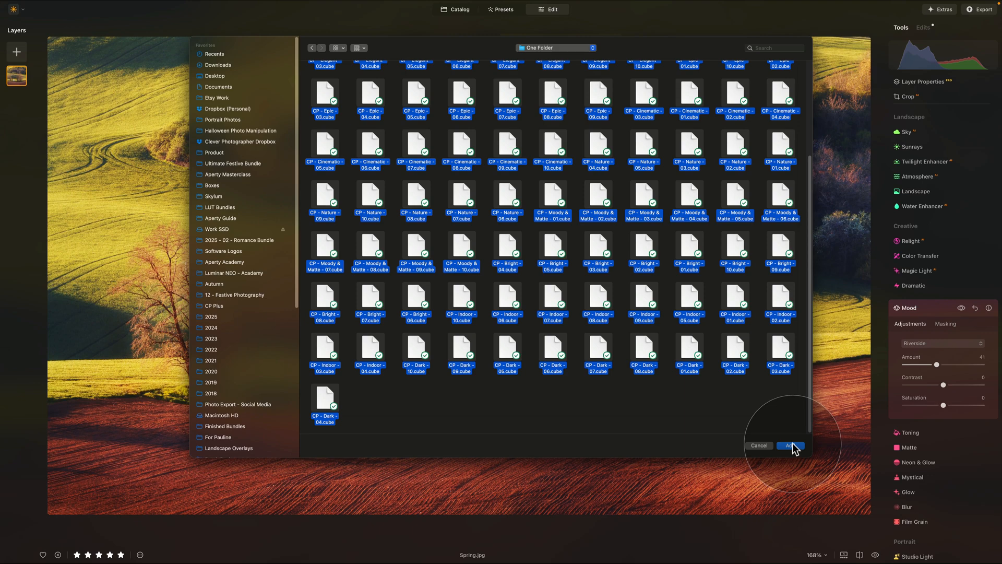
pyautogui.click(790, 445)
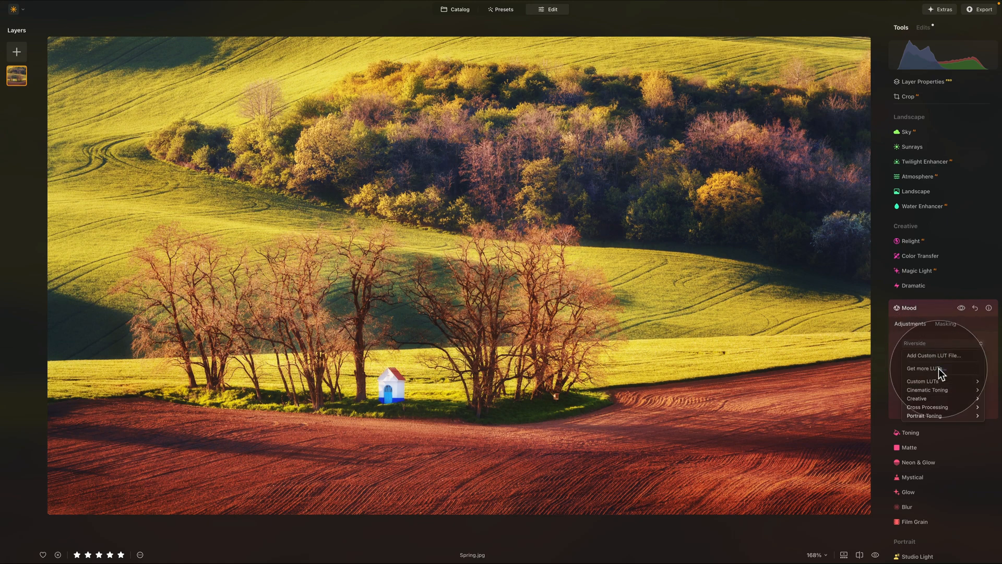
pyautogui.click(921, 381)
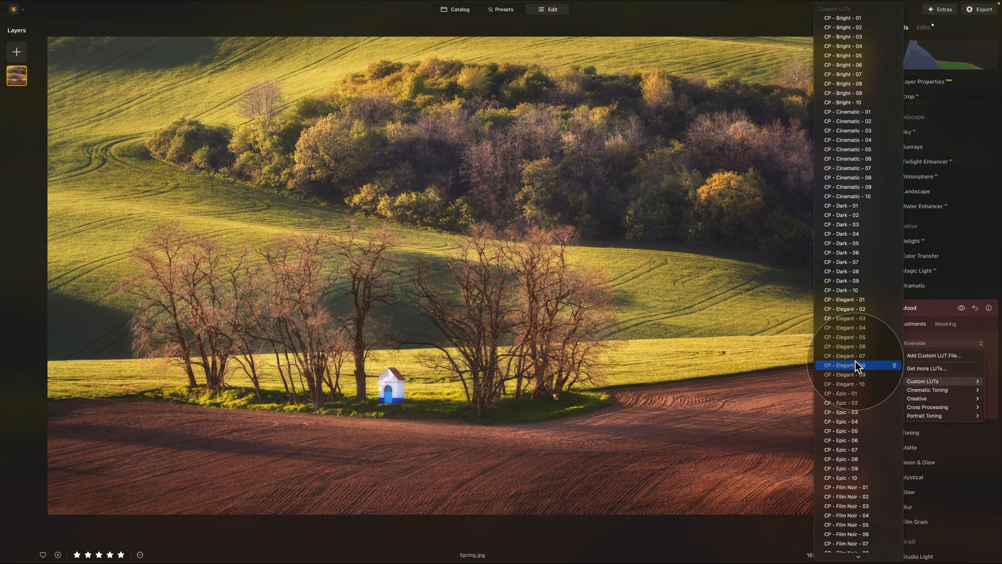
pyautogui.scroll(-3)
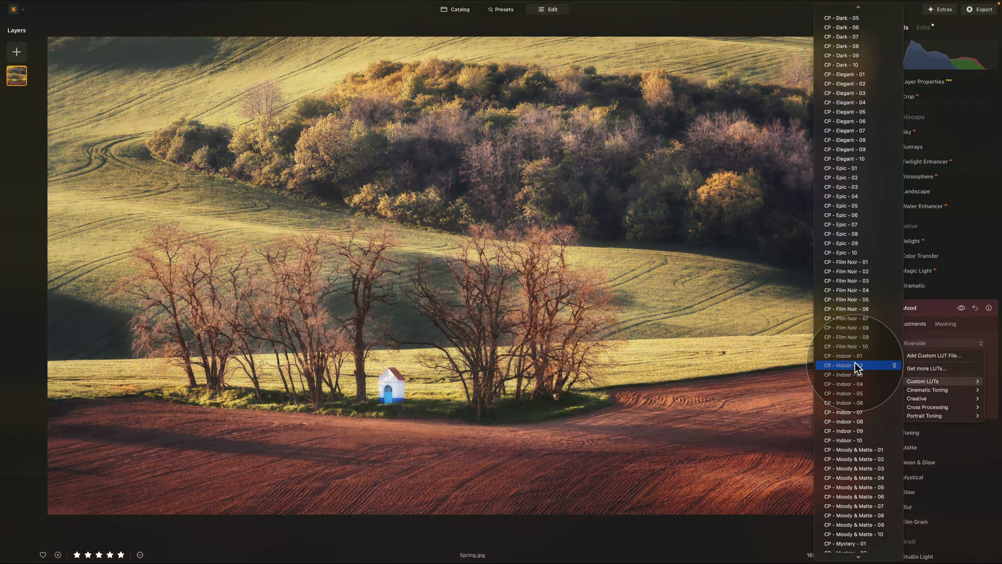
pyautogui.scroll(-3)
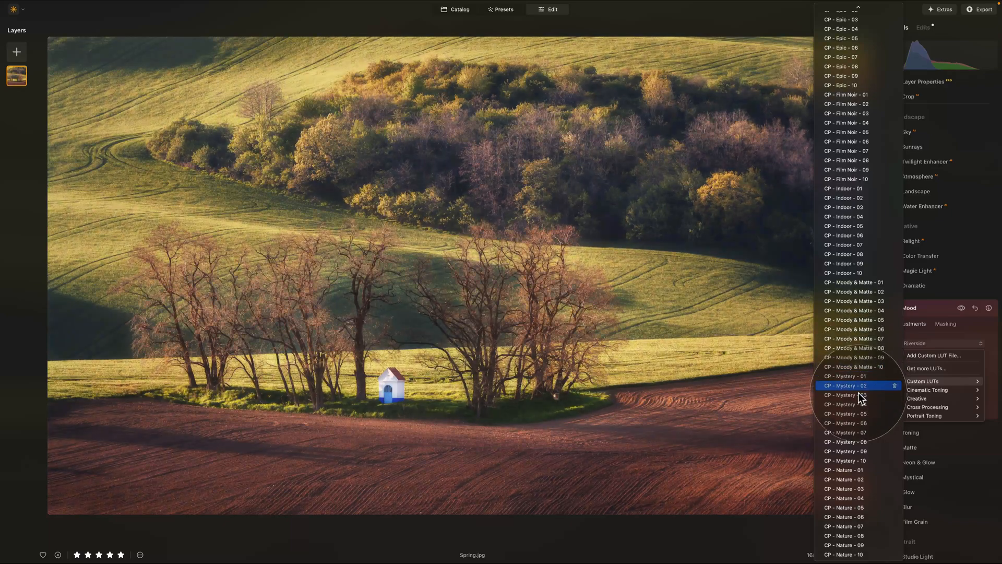
pyautogui.scroll(3)
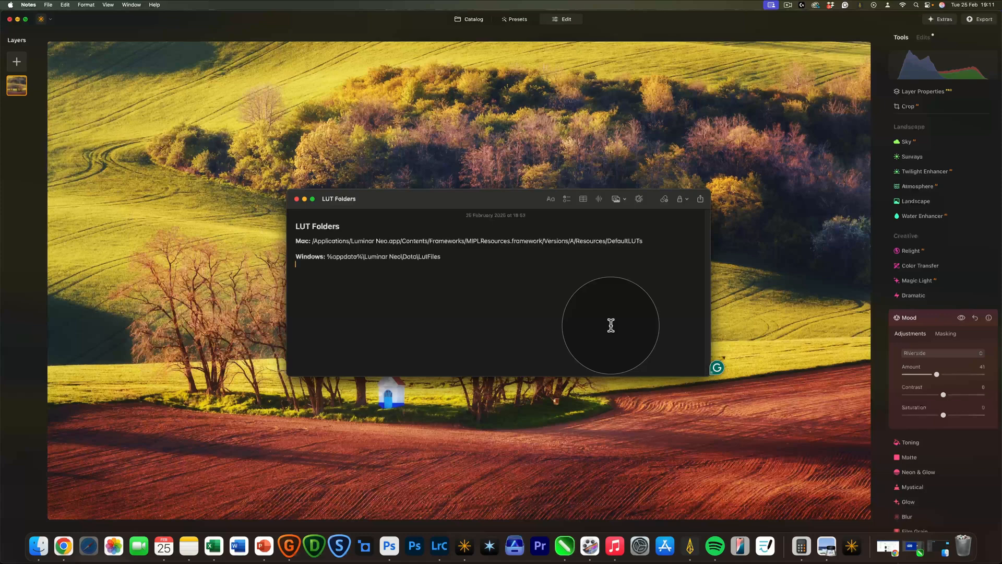
pyautogui.moveTo(384, 271)
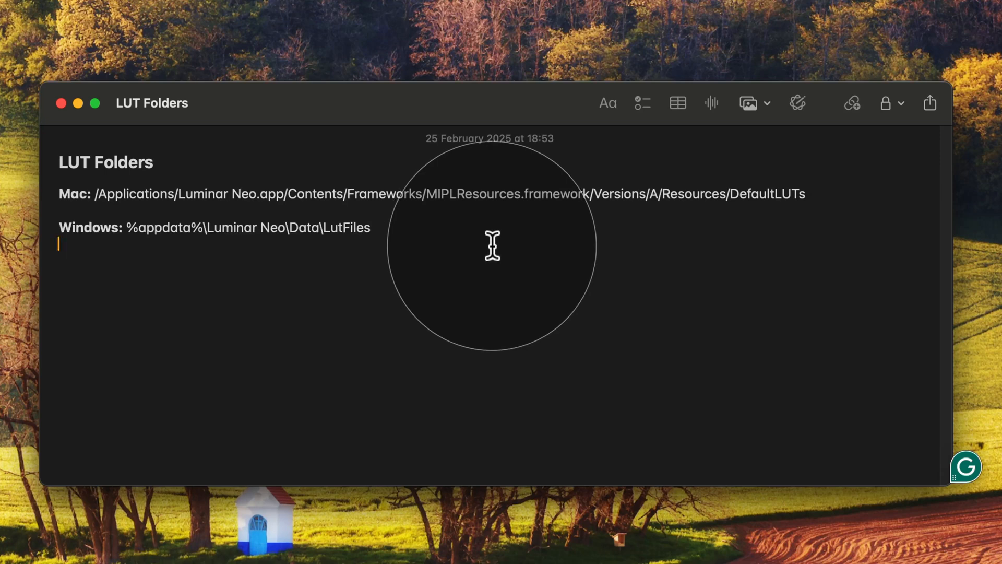
pyautogui.moveTo(467, 224)
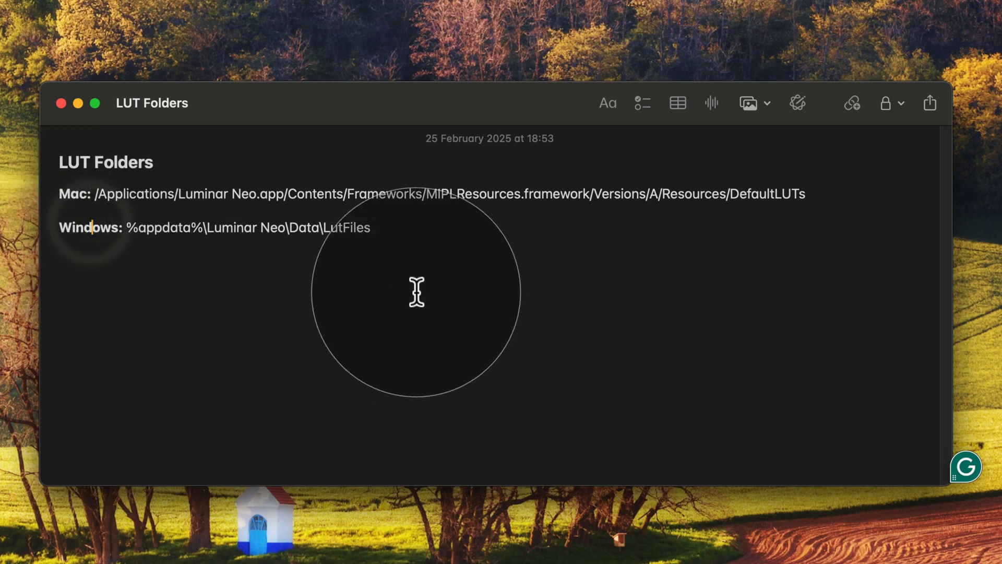
pyautogui.moveTo(388, 230)
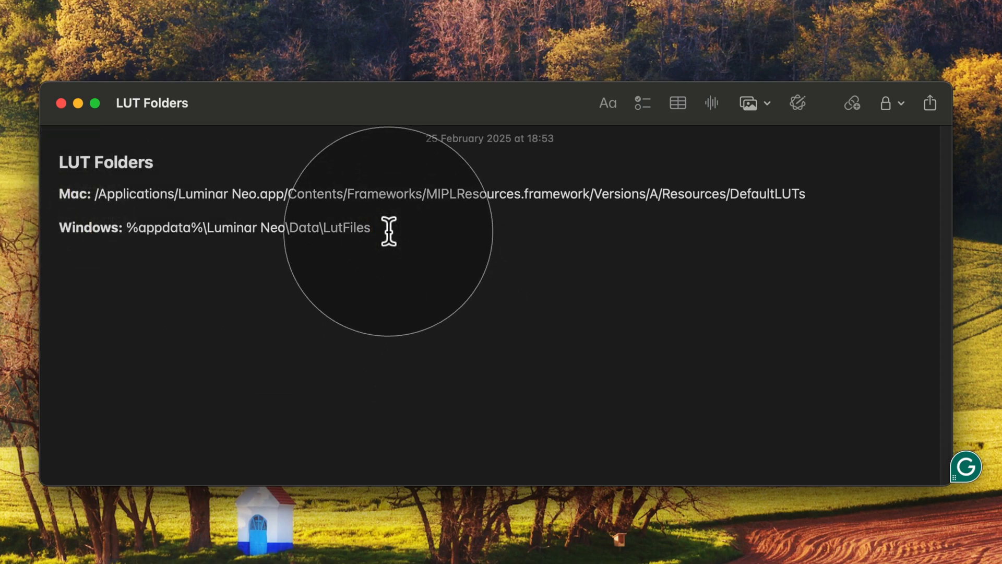
pyautogui.moveTo(395, 231)
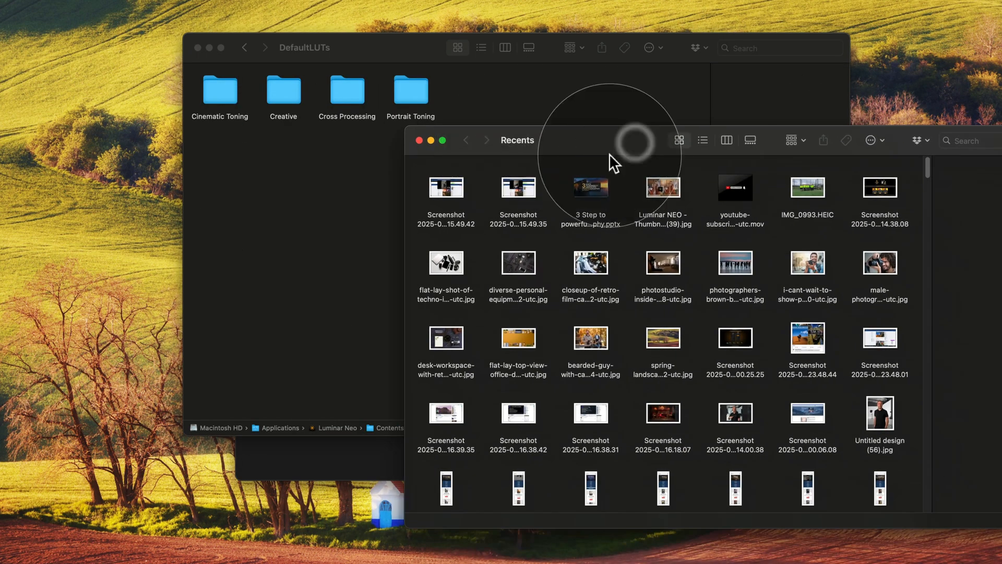
pyautogui.moveTo(586, 151)
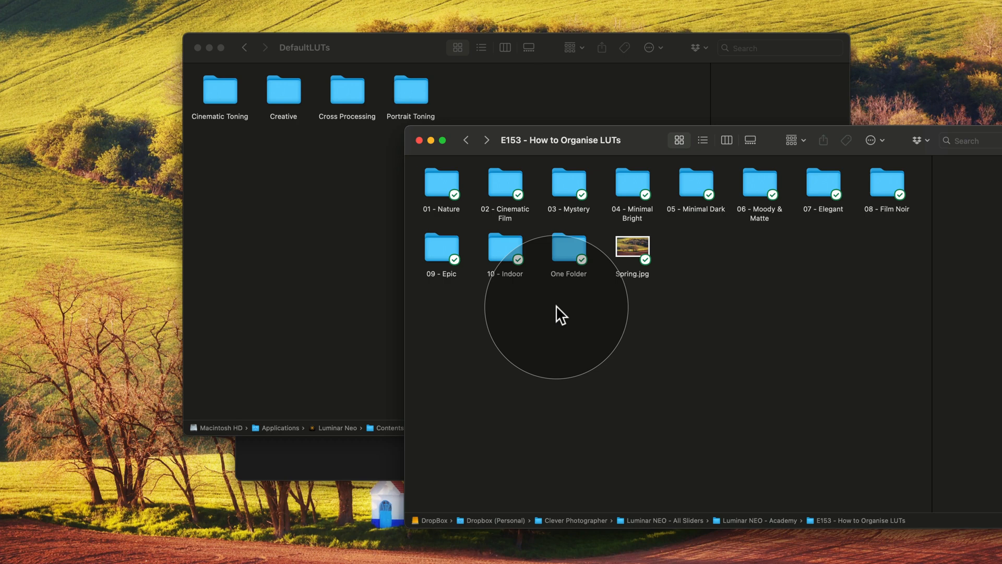
pyautogui.moveTo(551, 310)
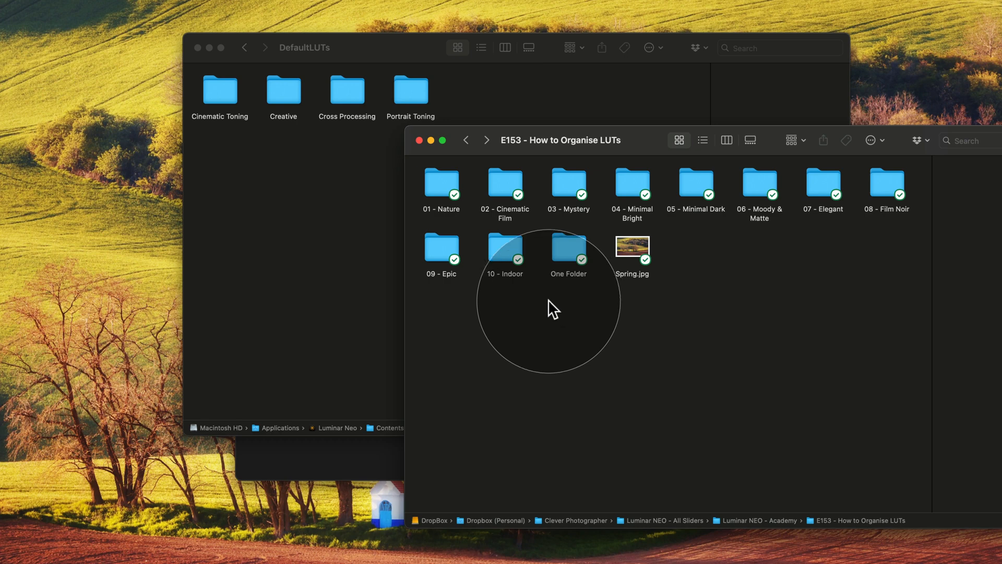
pyautogui.moveTo(439, 185)
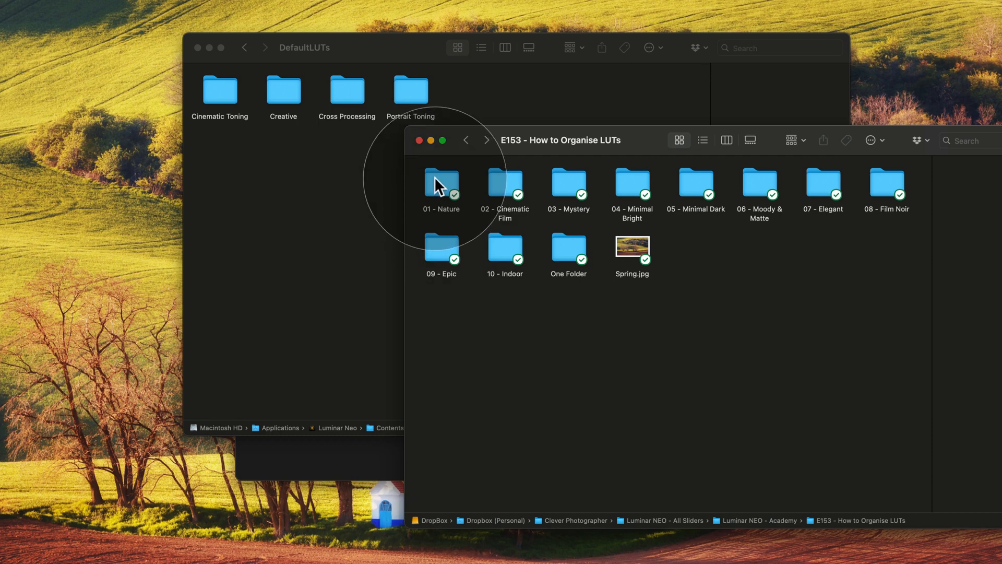
# - Preview 01 - Nature's ten .cube files, then select folders 01 through 04 - Minimal Bright
pyautogui.doubleClick(441, 185)
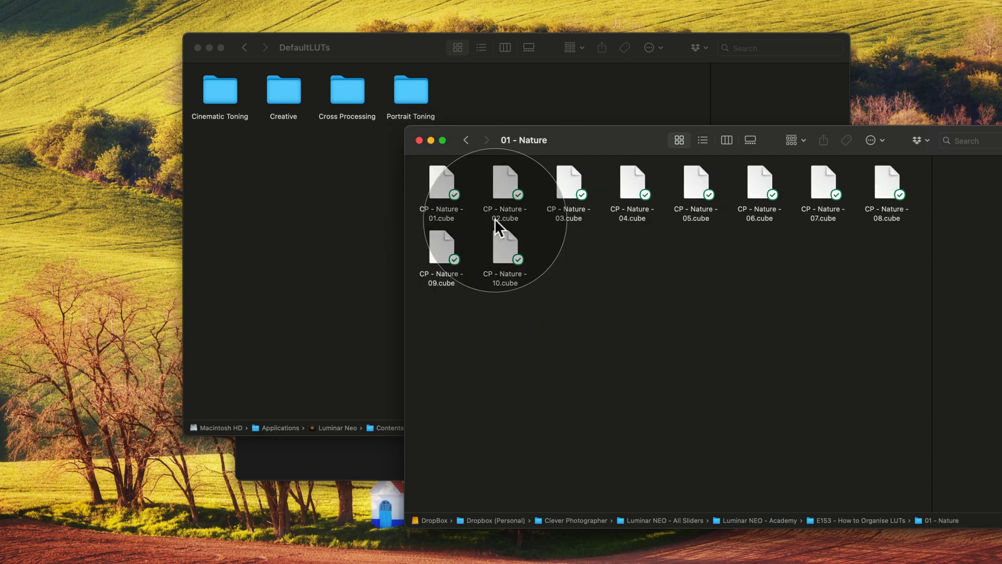
pyautogui.click(466, 140)
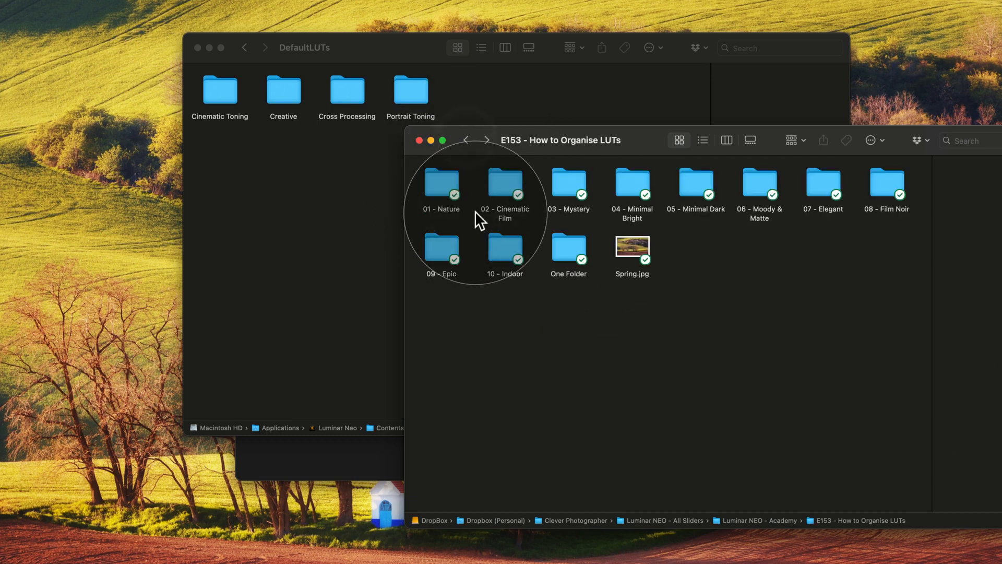
pyautogui.click(441, 185)
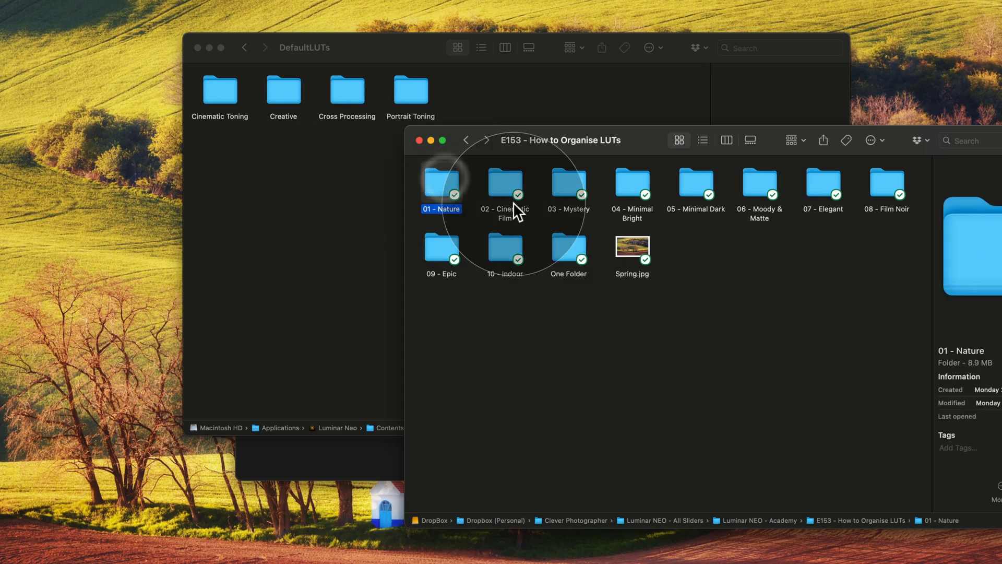
pyautogui.click(567, 182)
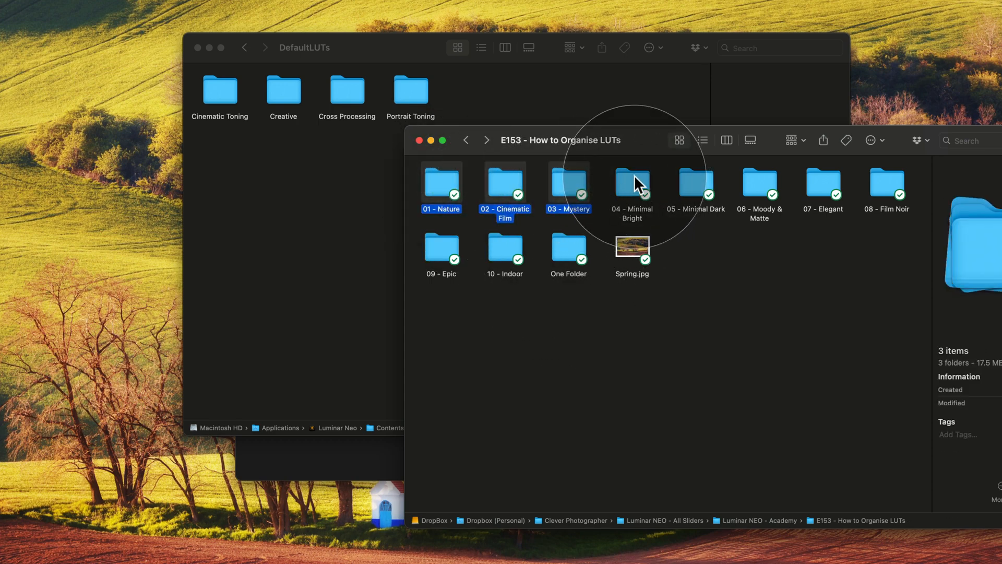
pyautogui.click(632, 182)
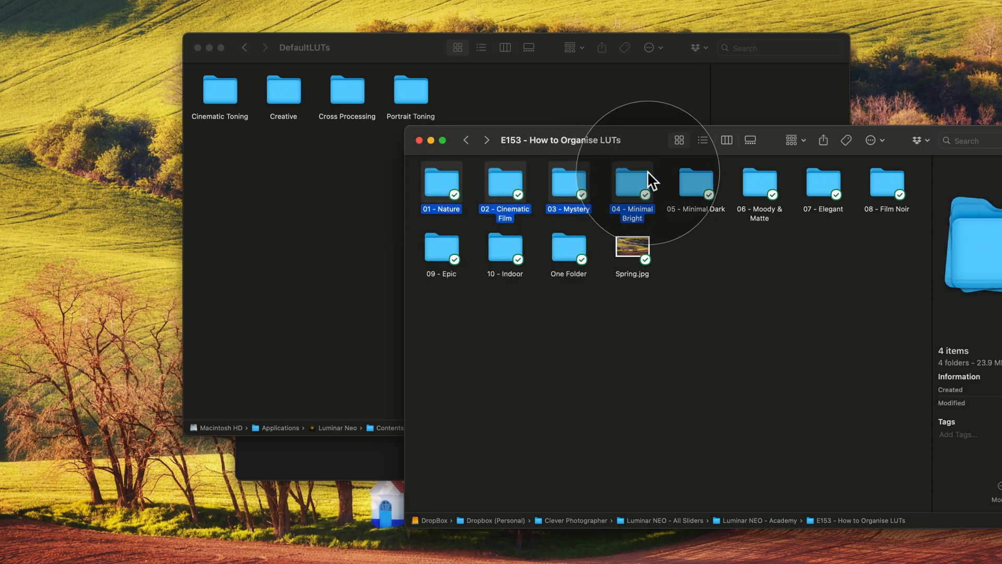
pyautogui.moveTo(553, 93)
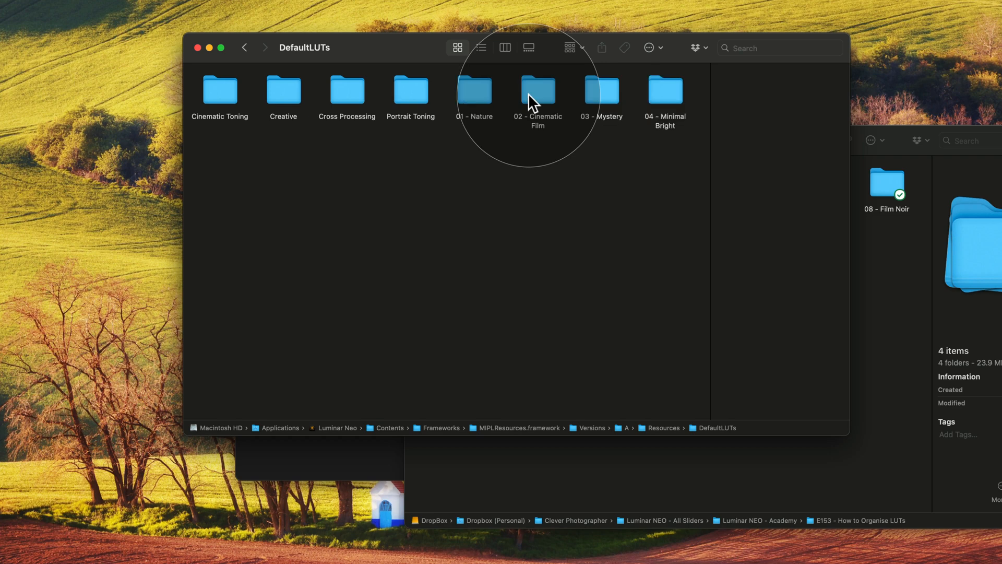
pyautogui.moveTo(489, 157)
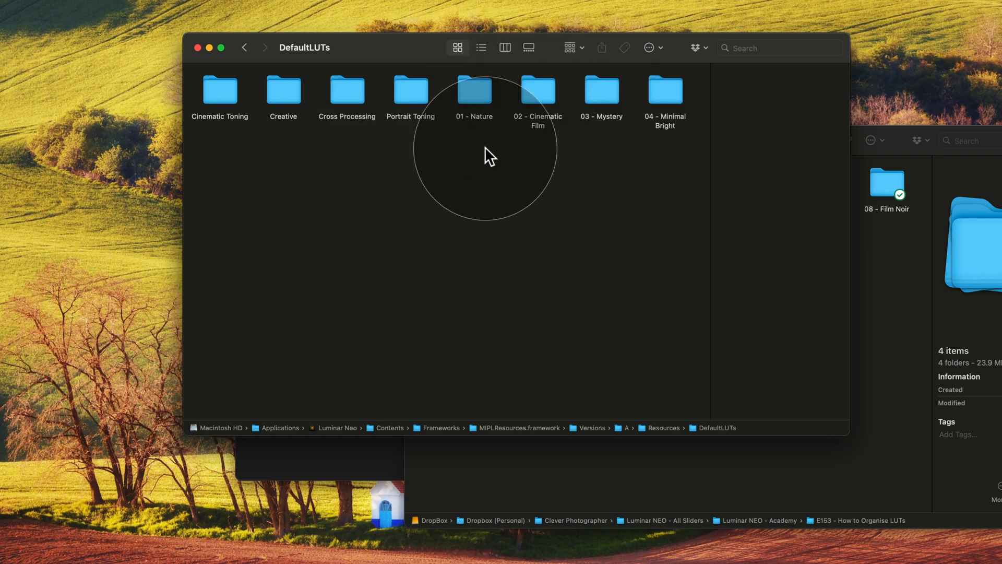
pyautogui.moveTo(485, 151)
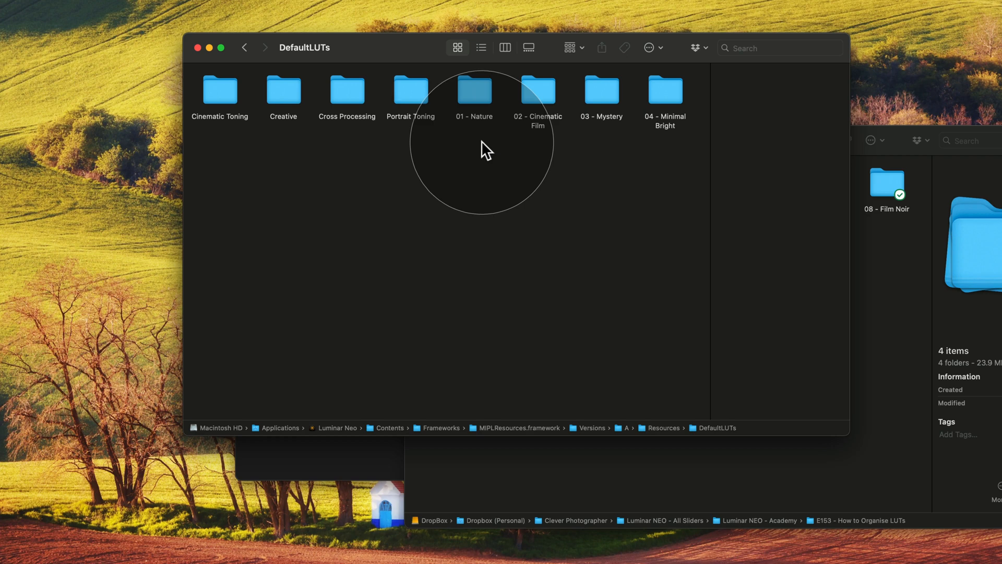
pyautogui.moveTo(600, 198)
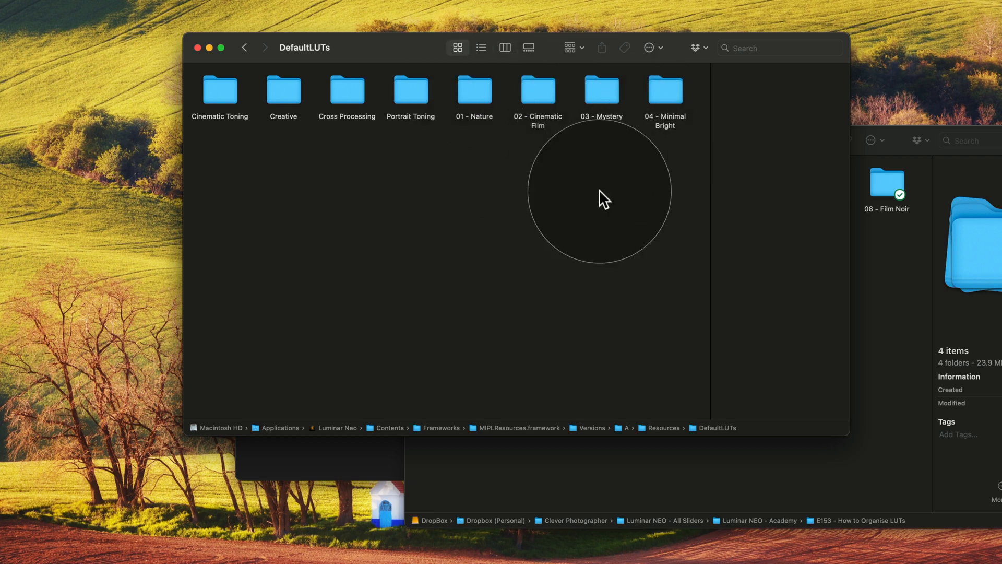
pyautogui.moveTo(447, 134)
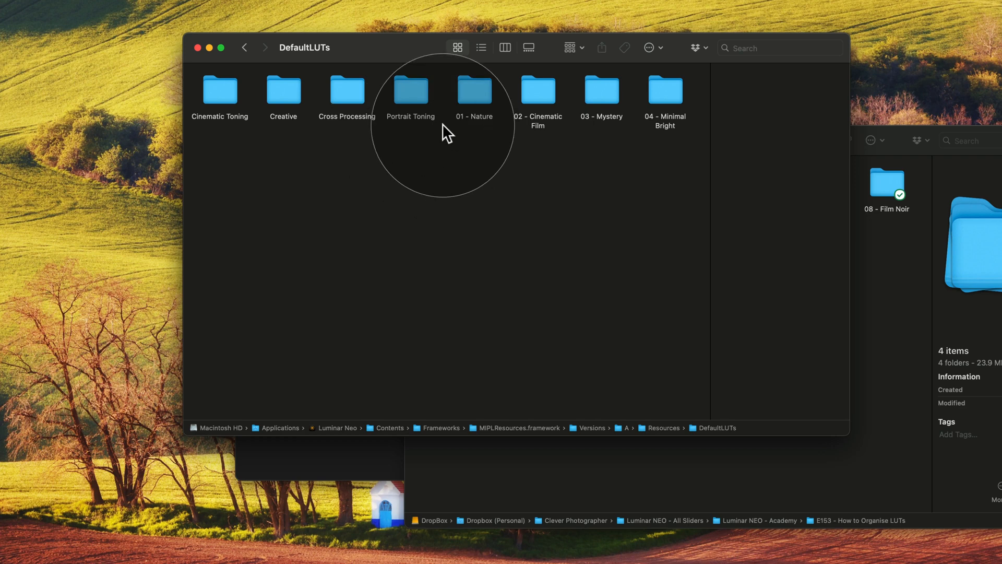
pyautogui.moveTo(527, 237)
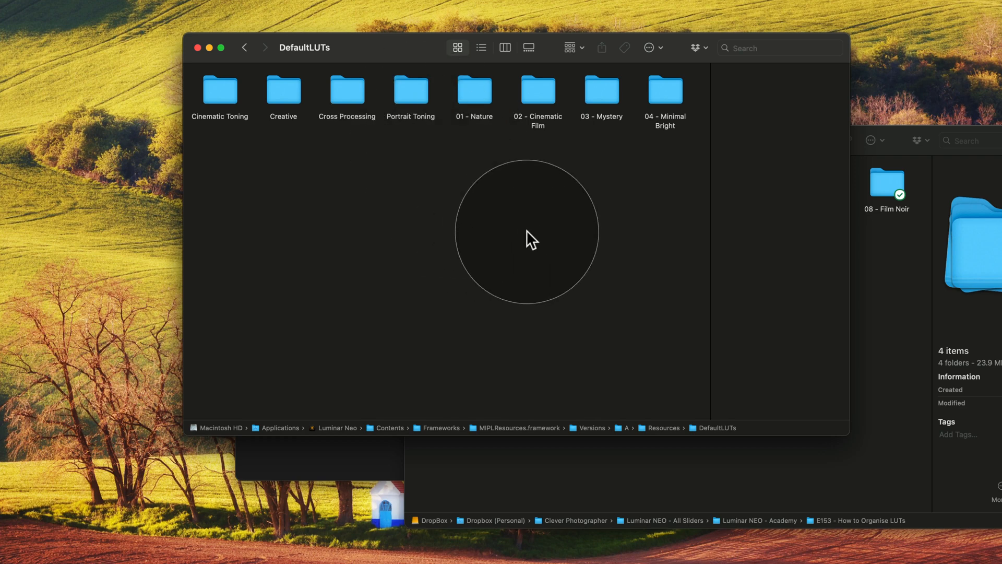
# - Copy folders 05–08 into DefaultLUTs and strip number prefixes from Minimal Dark, Moody & Matte, Elegant
pyautogui.click(473, 89)
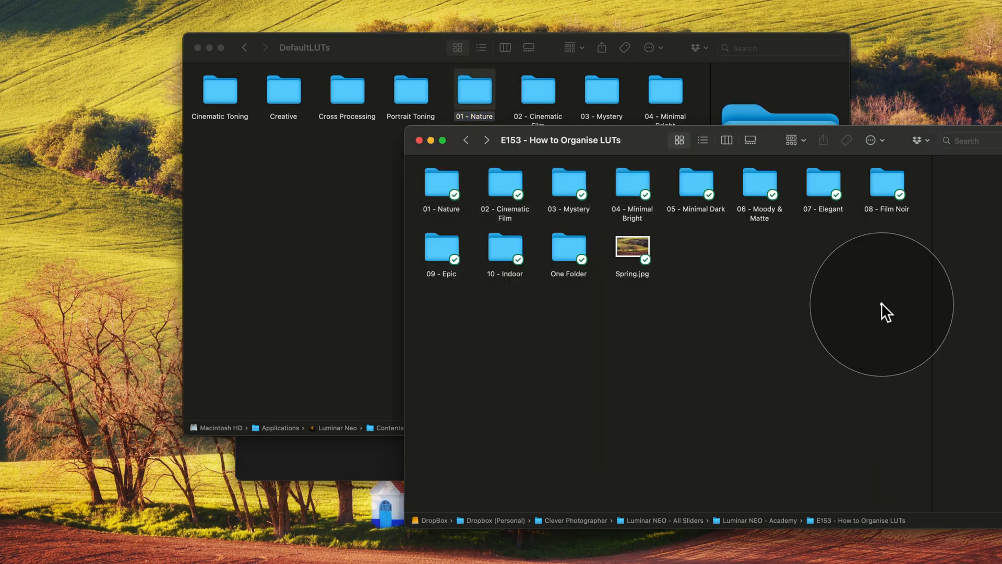
pyautogui.click(695, 184)
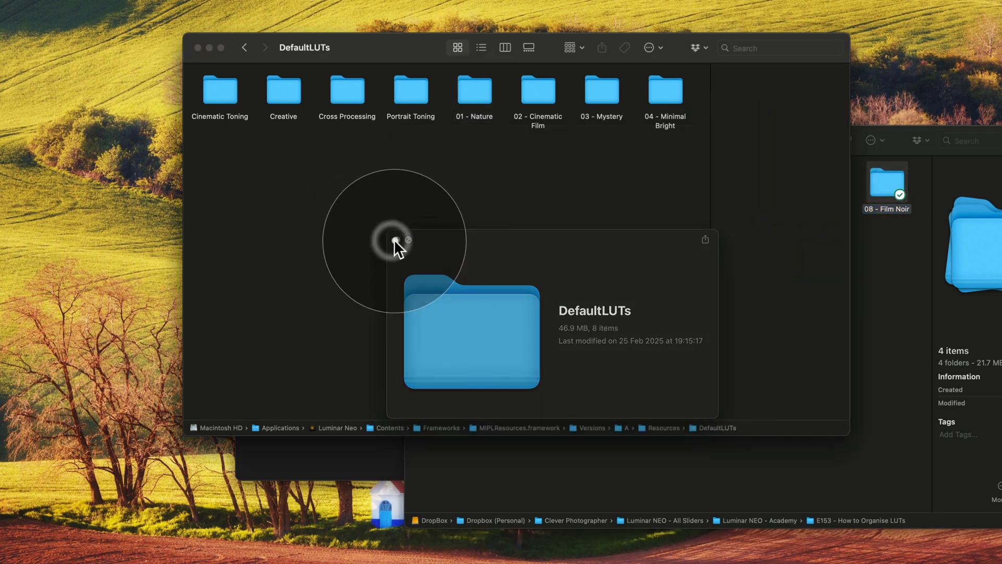
pyautogui.click(219, 156)
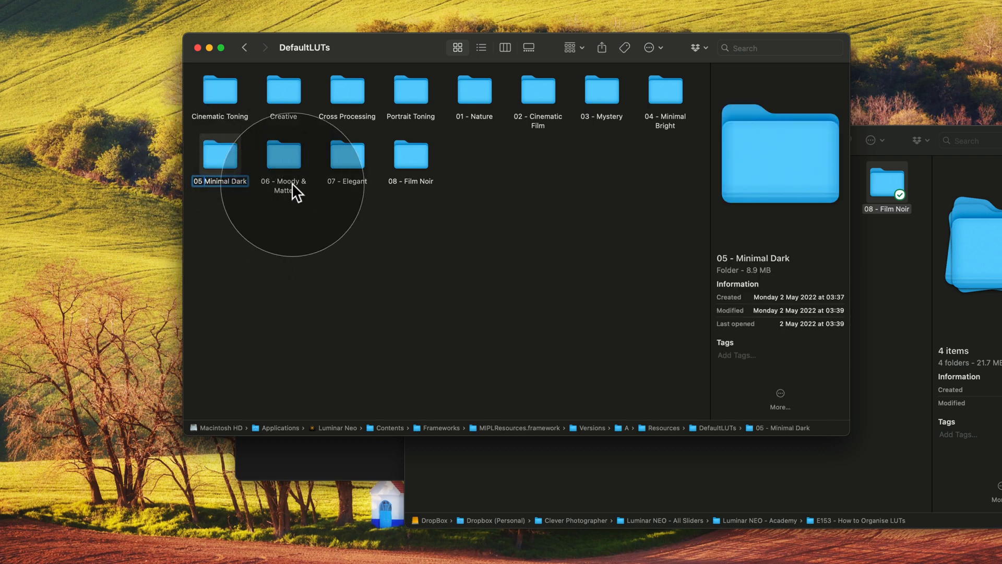
pyautogui.click(283, 153)
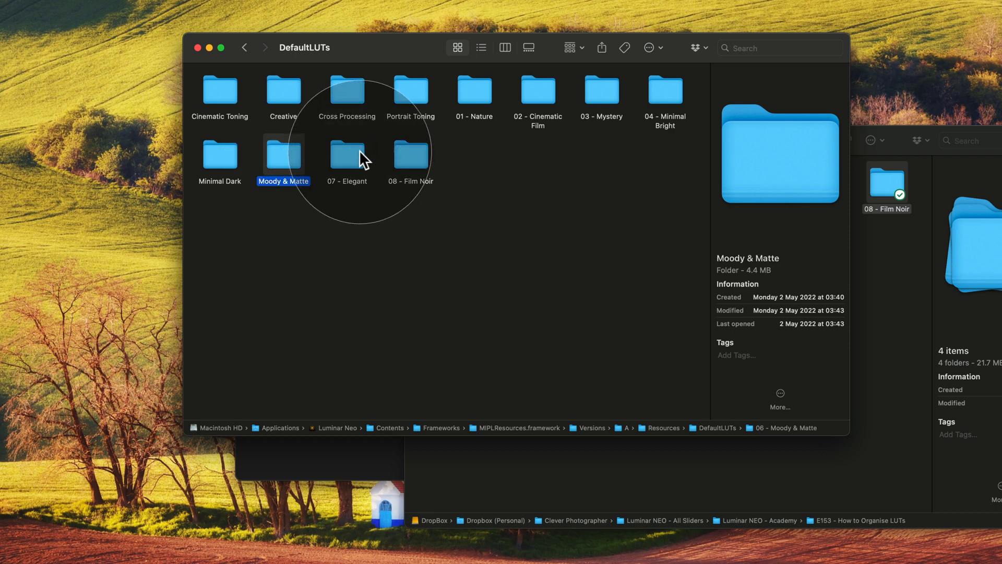
pyautogui.click(347, 156)
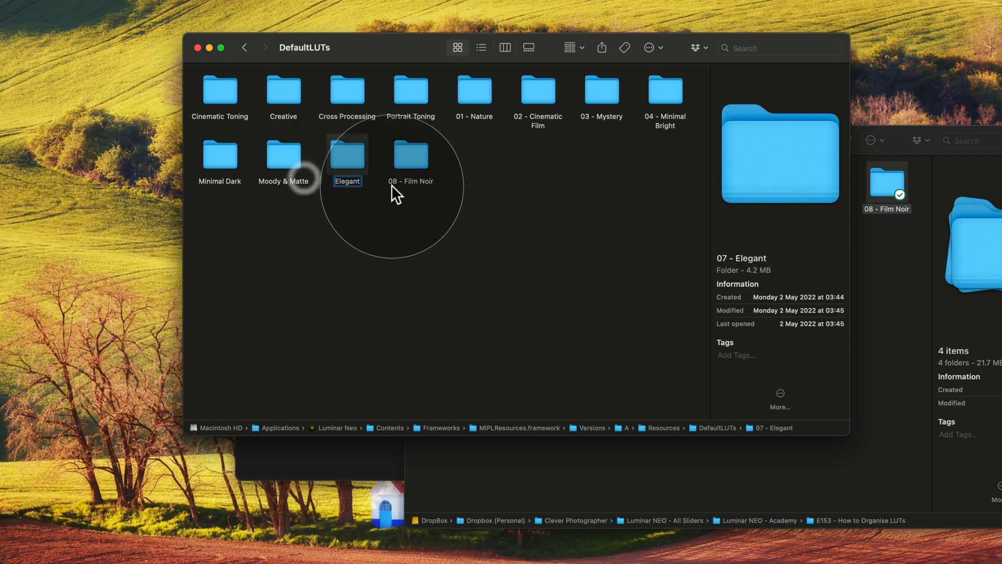
pyautogui.click(410, 156)
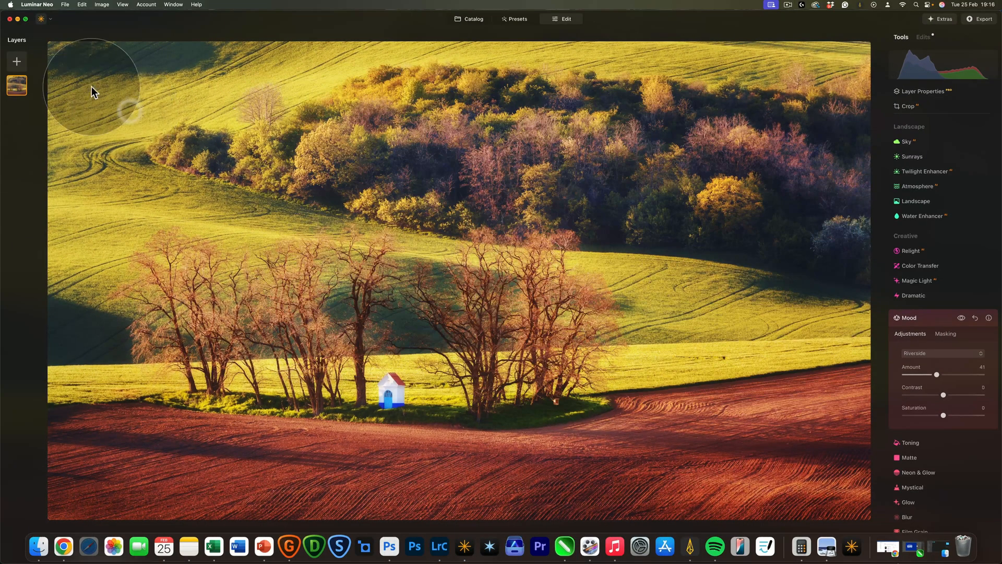
pyautogui.moveTo(11, 24)
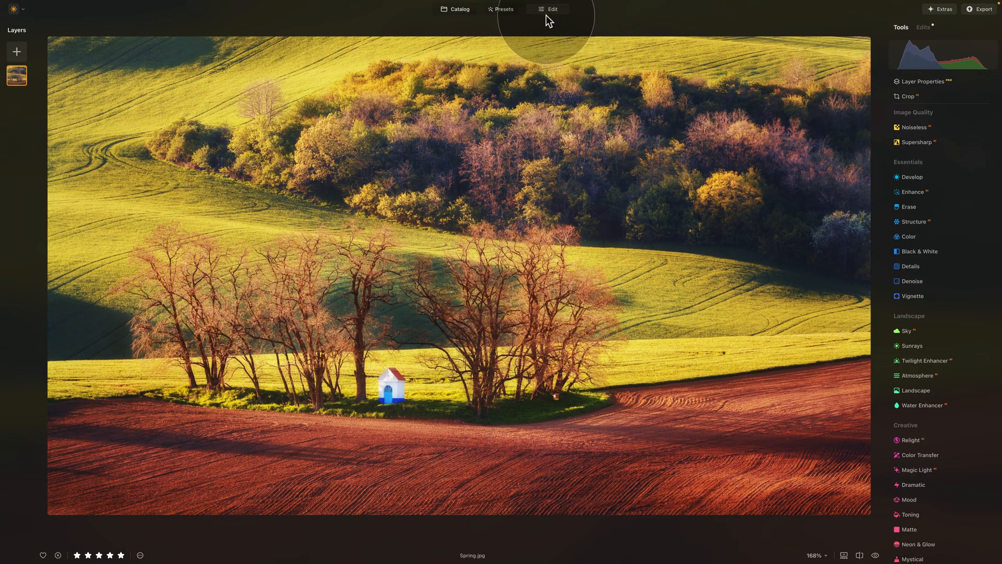
# - Scroll to the Creative tools and expand Mood to reach the updated LUT collections
pyautogui.scroll(-3)
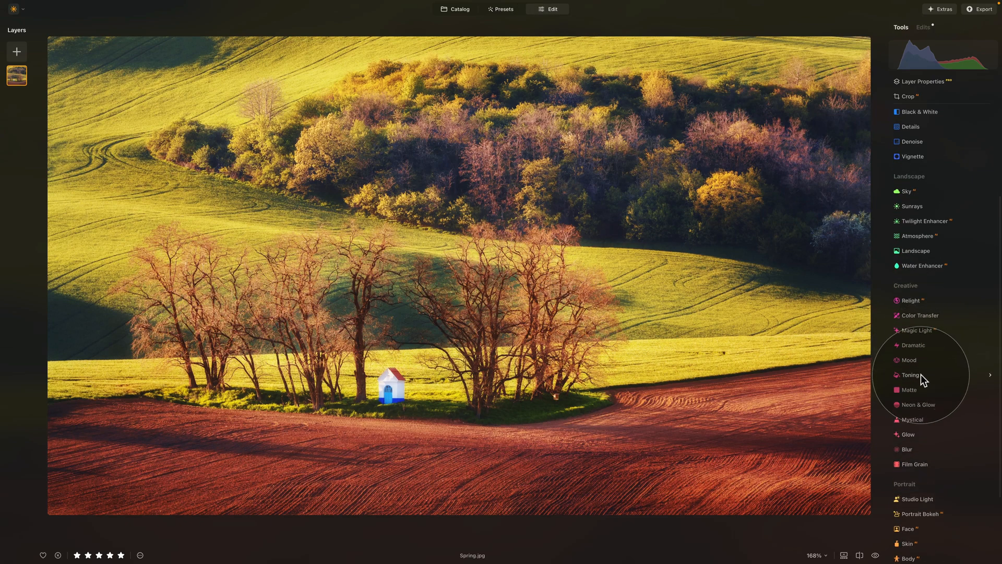
pyautogui.click(908, 360)
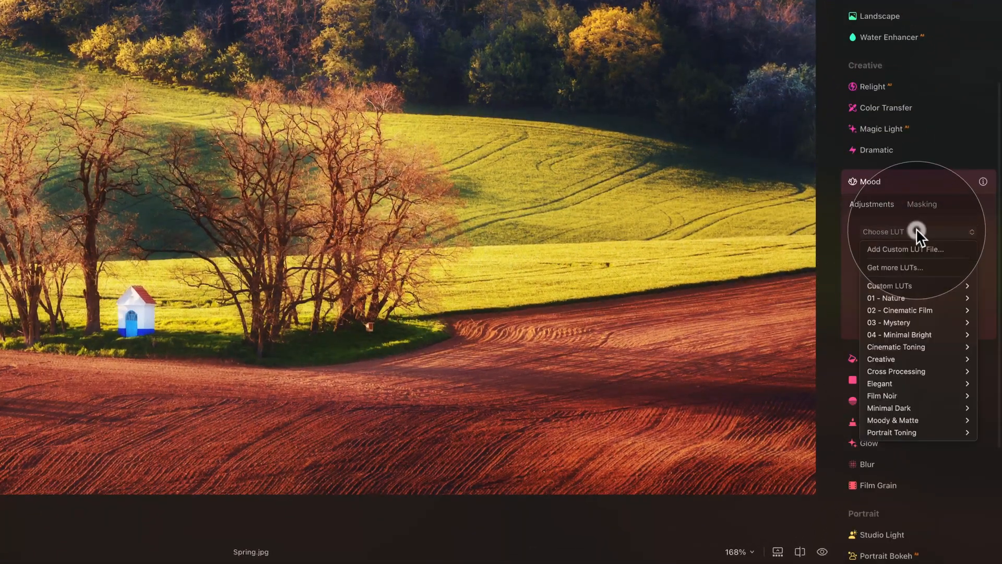
pyautogui.moveTo(920, 231)
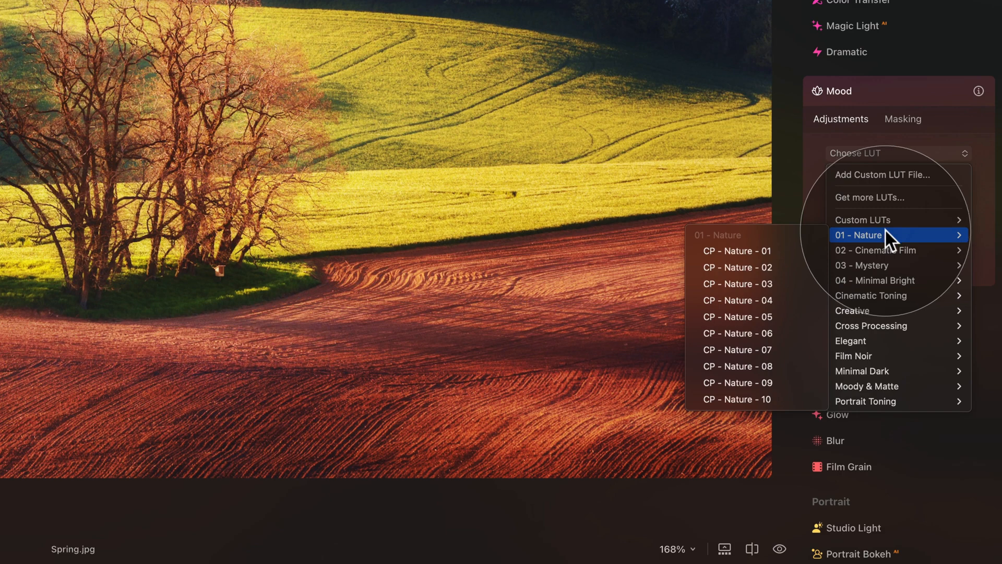
pyautogui.moveTo(882, 296)
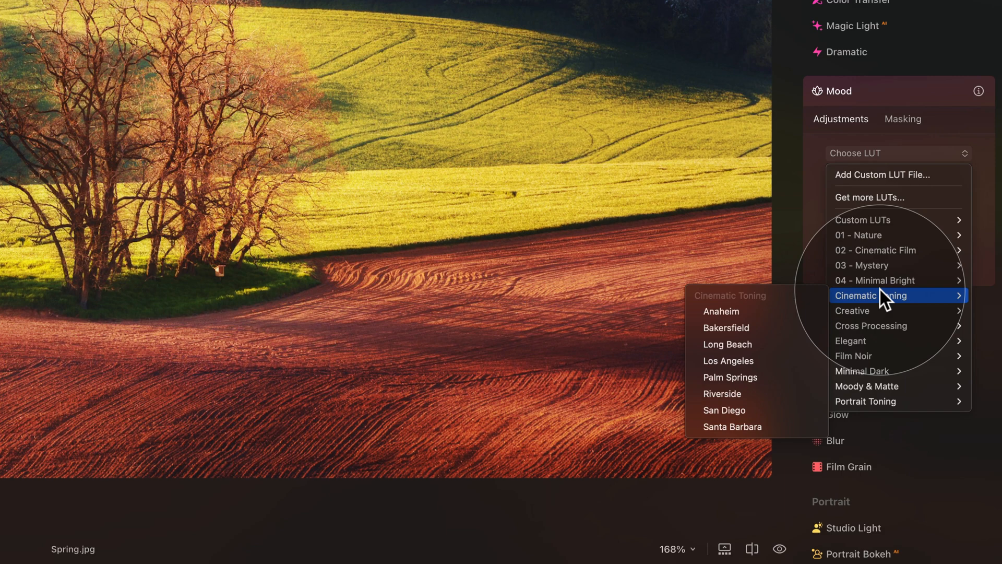
pyautogui.moveTo(882, 355)
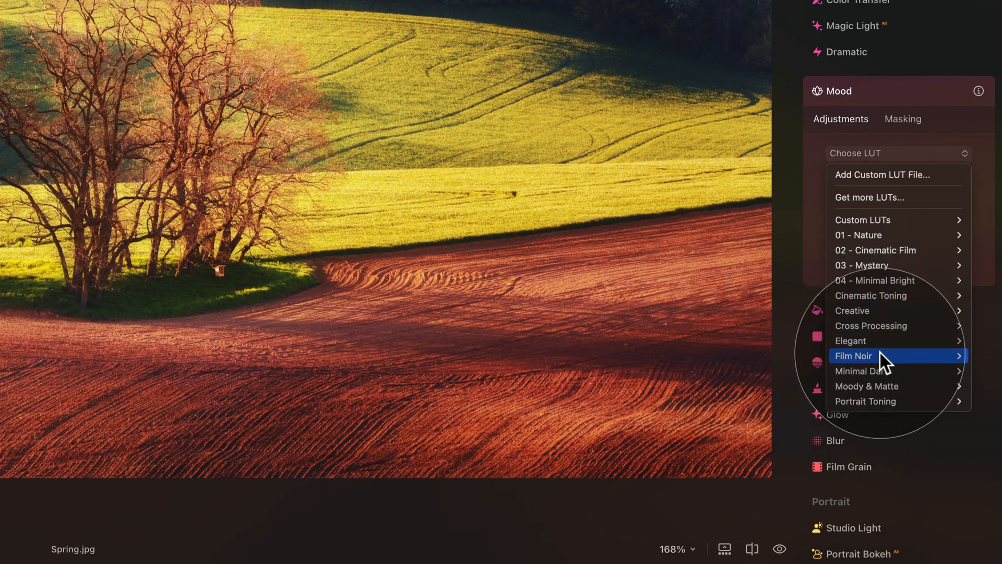
pyautogui.moveTo(888, 370)
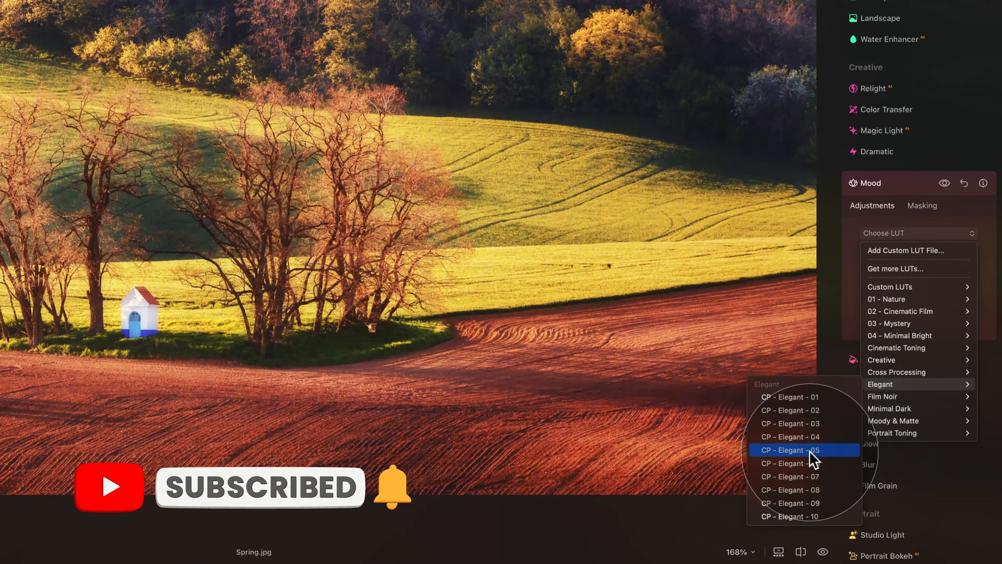
# - Apply Elegant > CP - Elegant - 05 with Amount 52, Contrast 11 and Saturation 3
pyautogui.click(790, 449)
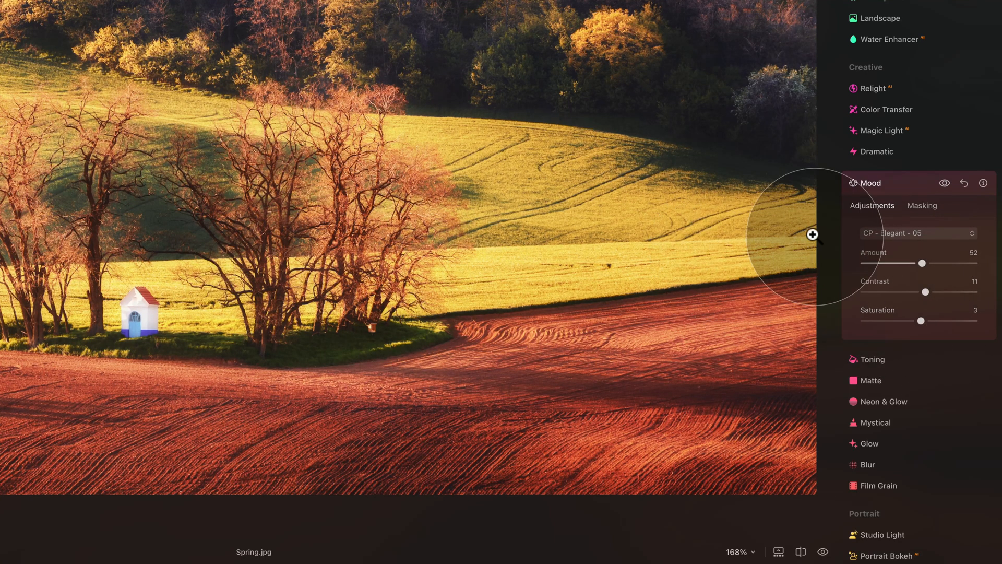
pyautogui.moveTo(737, 220)
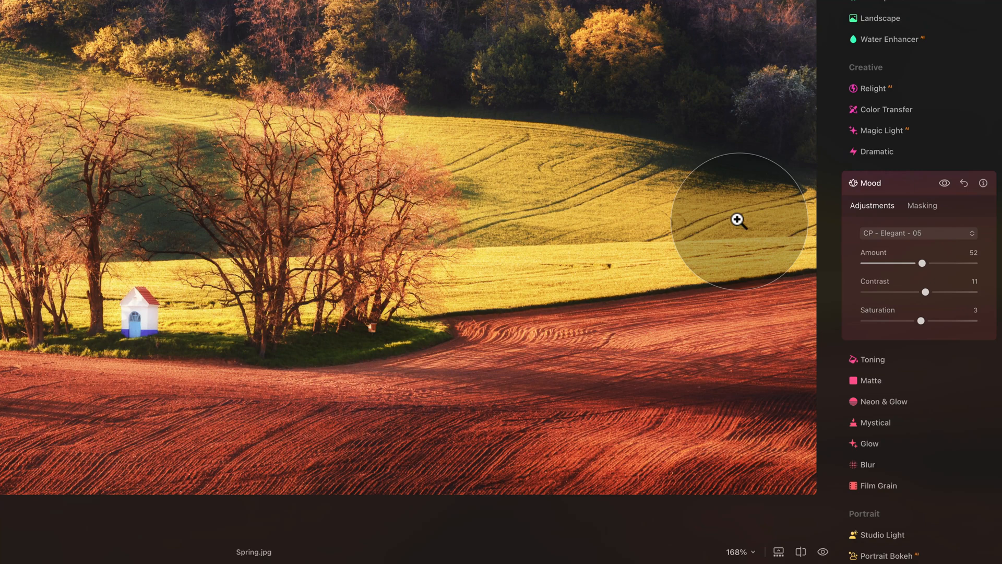